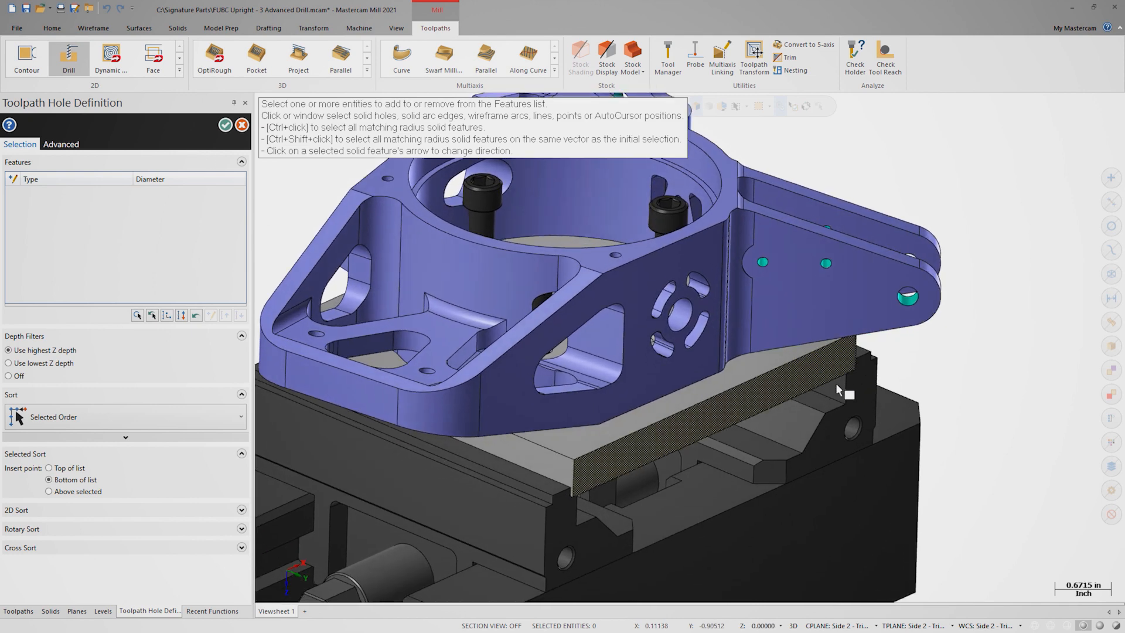
Step: Pick the lower 0.25 bracket hole (Solid Feature 1) and confirm the hole selection
{"action": "scroll", "scroll_direction": "up", "scroll_amount": 3}
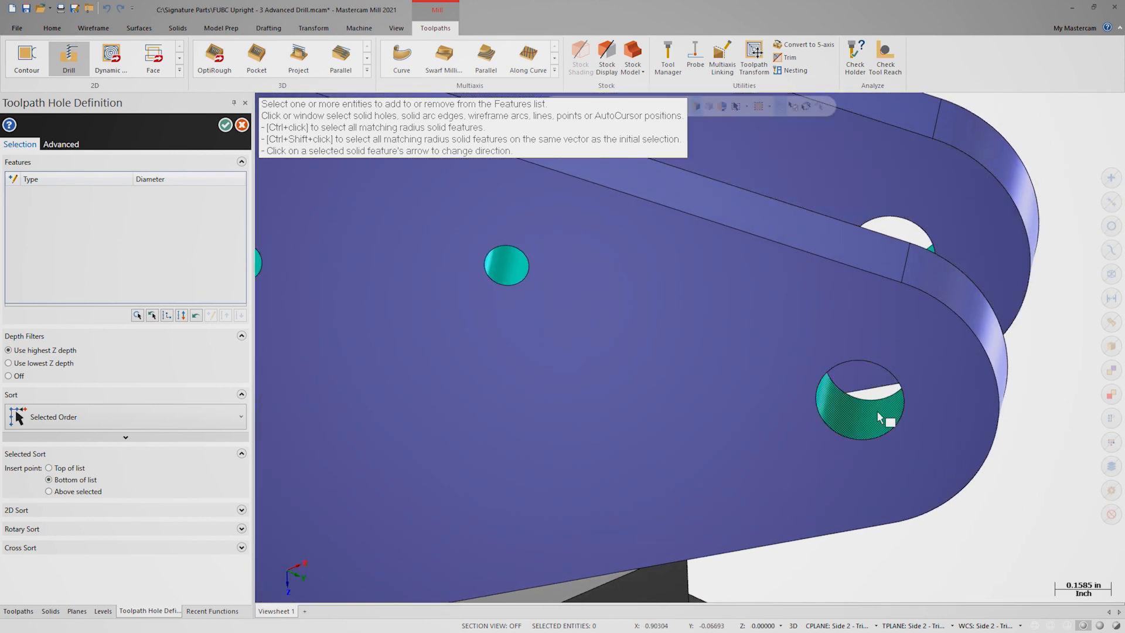
{"action": "left_click", "coordinate": [859, 400]}
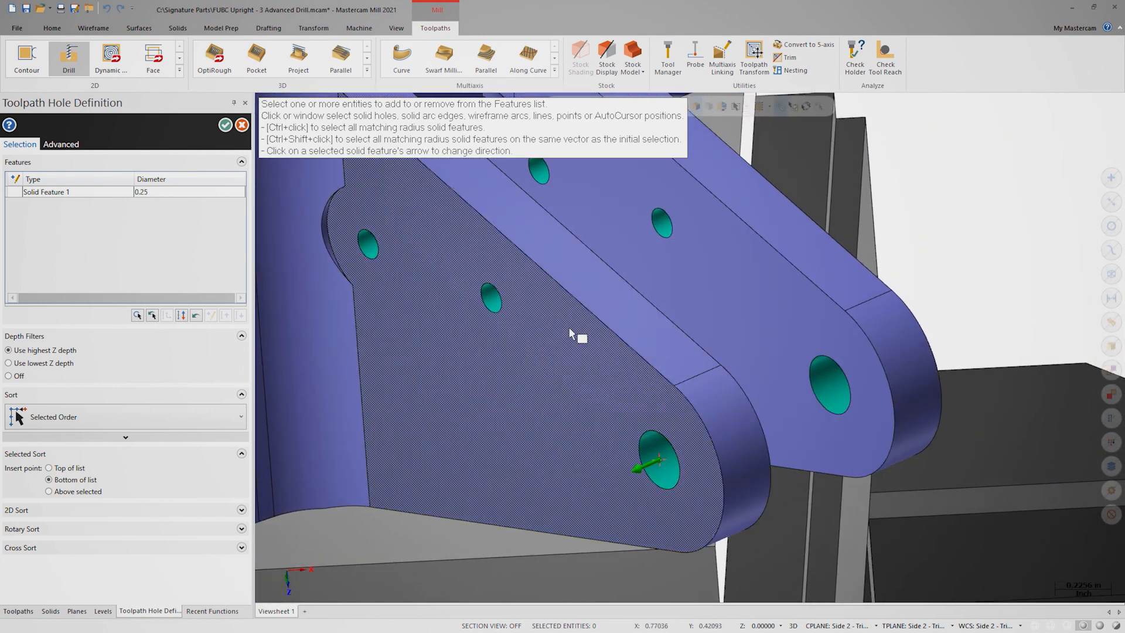
{"action": "left_click", "coordinate": [225, 125]}
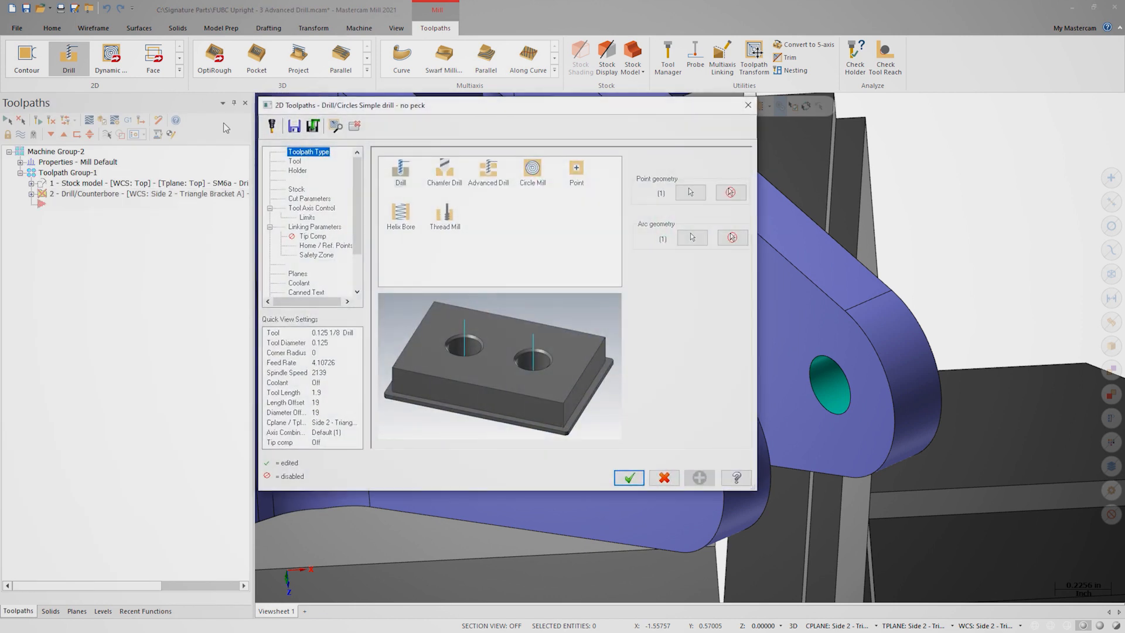
Step: Use the 1/4 drill with a Peck Drill cycle and a .05 peck
{"action": "left_click", "coordinate": [294, 161]}
{"action": "type", "text": "10"}
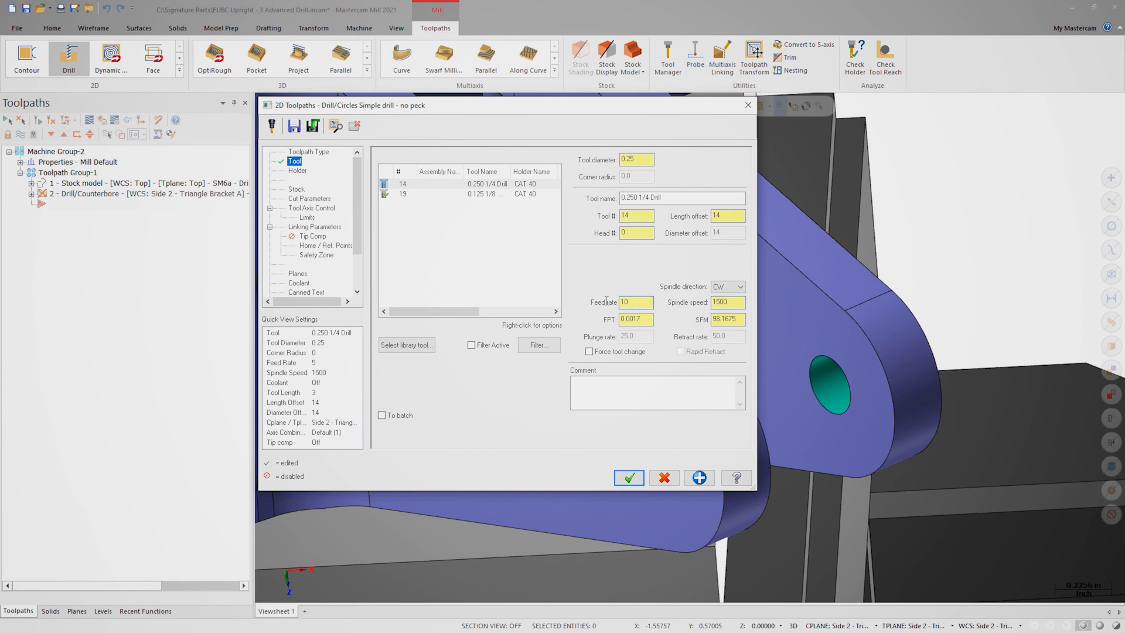
{"action": "left_click", "coordinate": [310, 198]}
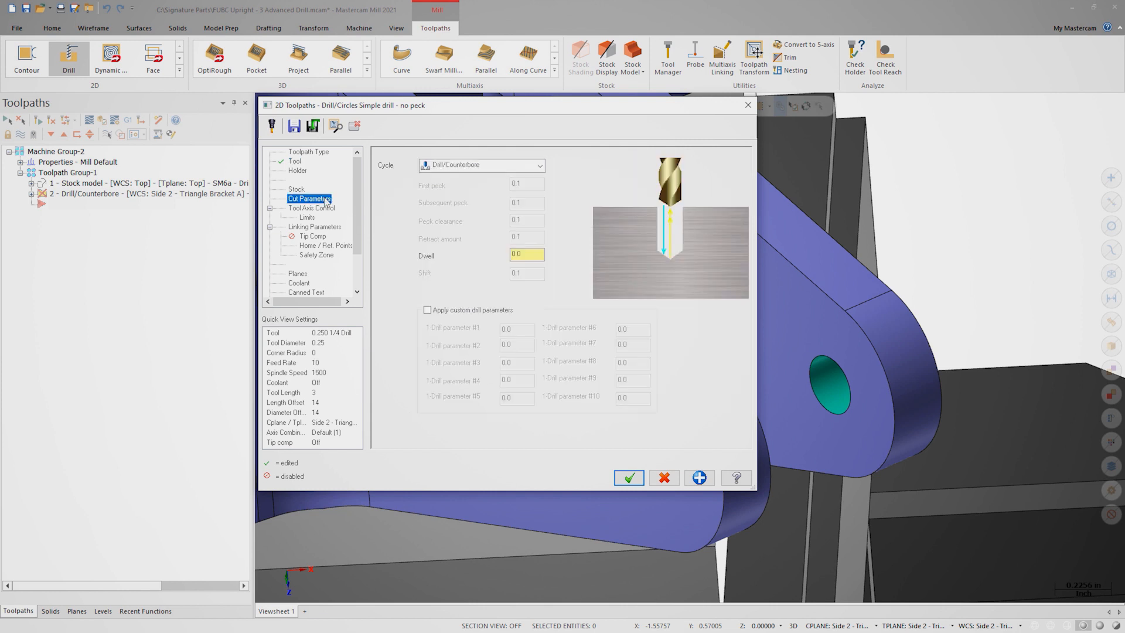
{"action": "left_click", "coordinate": [540, 165]}
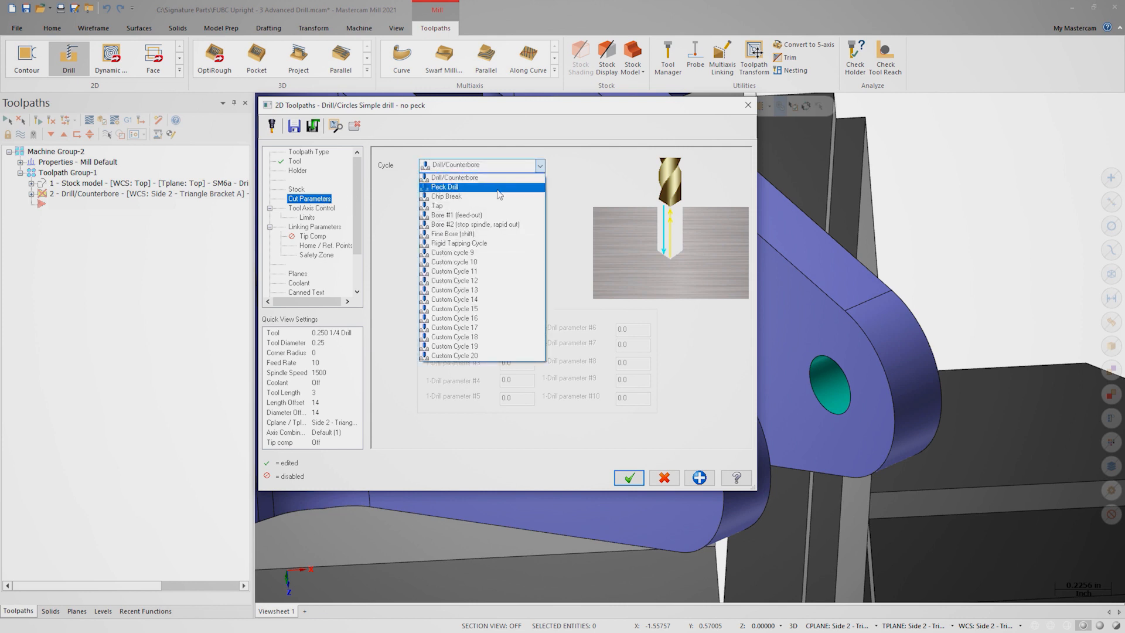
{"action": "left_click", "coordinate": [444, 186]}
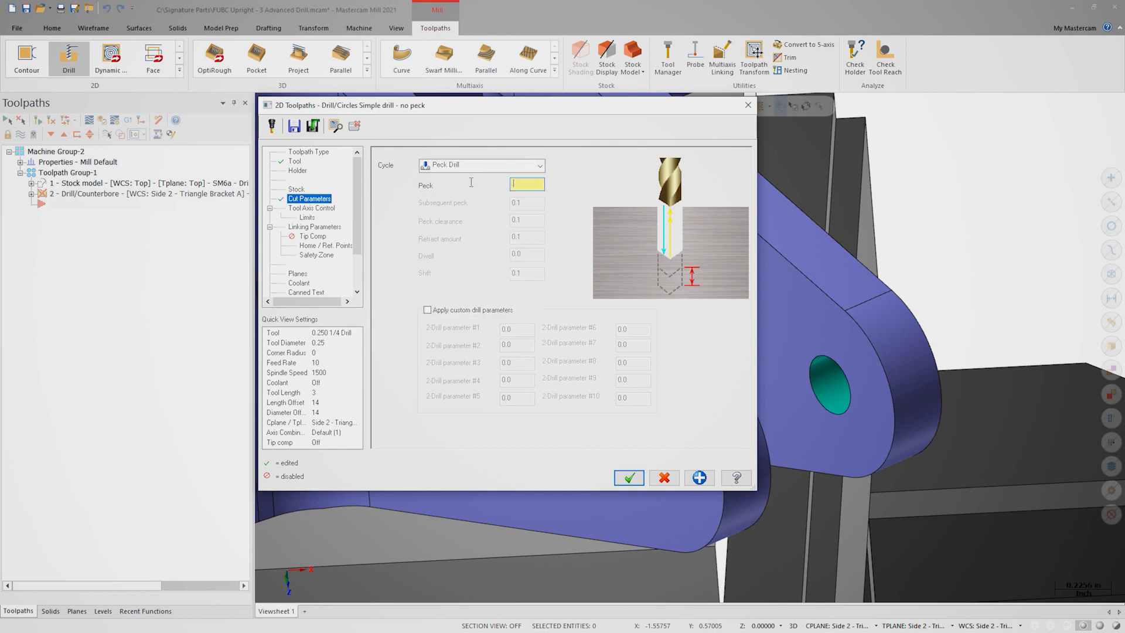
{"action": "type", "text": ".05"}
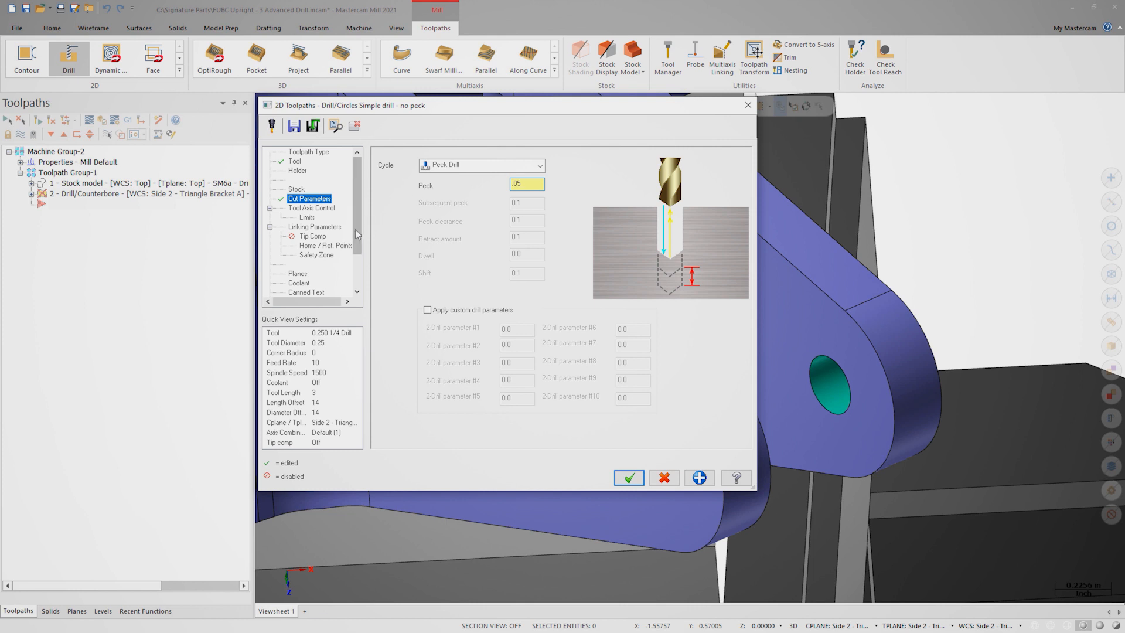
{"action": "left_click", "coordinate": [316, 227]}
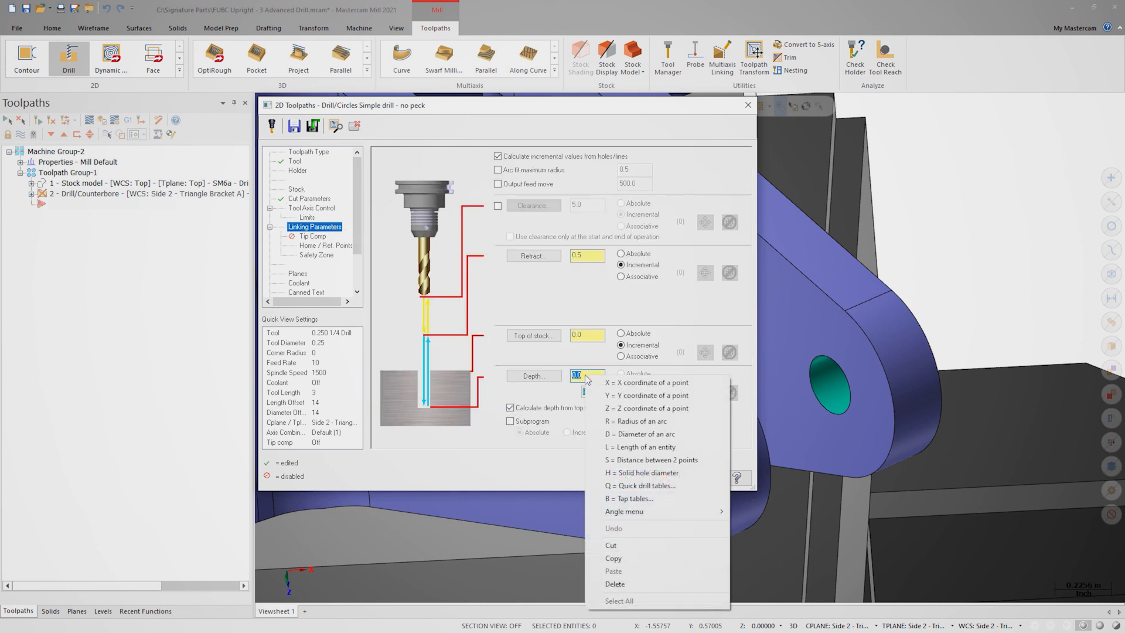
{"action": "mouse_move", "coordinate": [658, 460]}
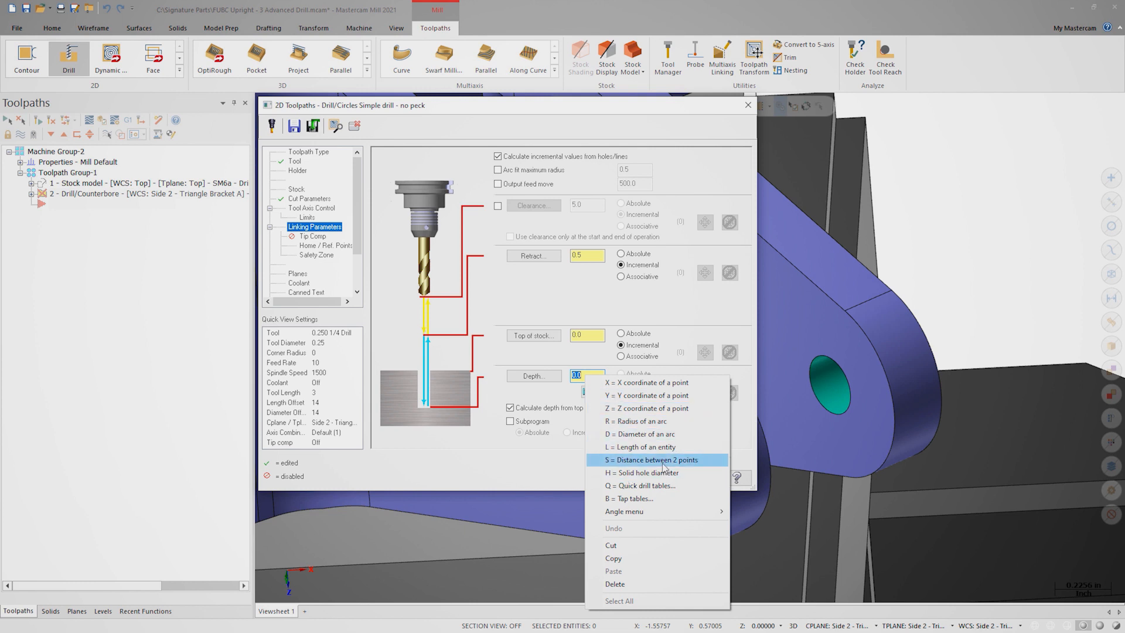
Step: Measure the drill depth between two hole points, giving -1.159
{"action": "left_click", "coordinate": [642, 459]}
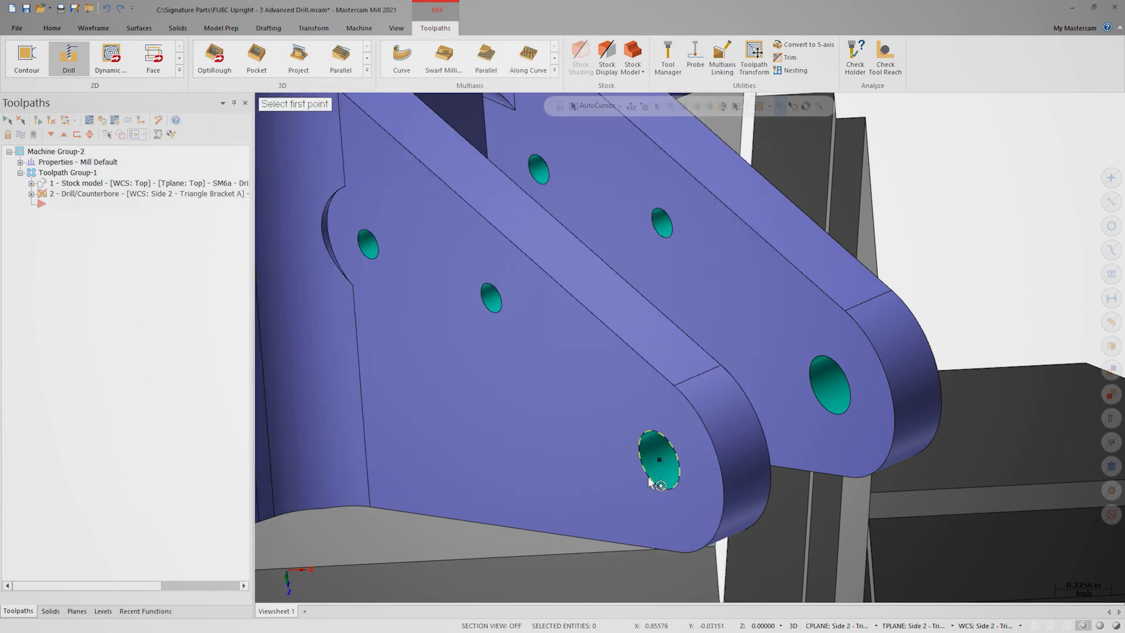
{"action": "left_click", "coordinate": [658, 459]}
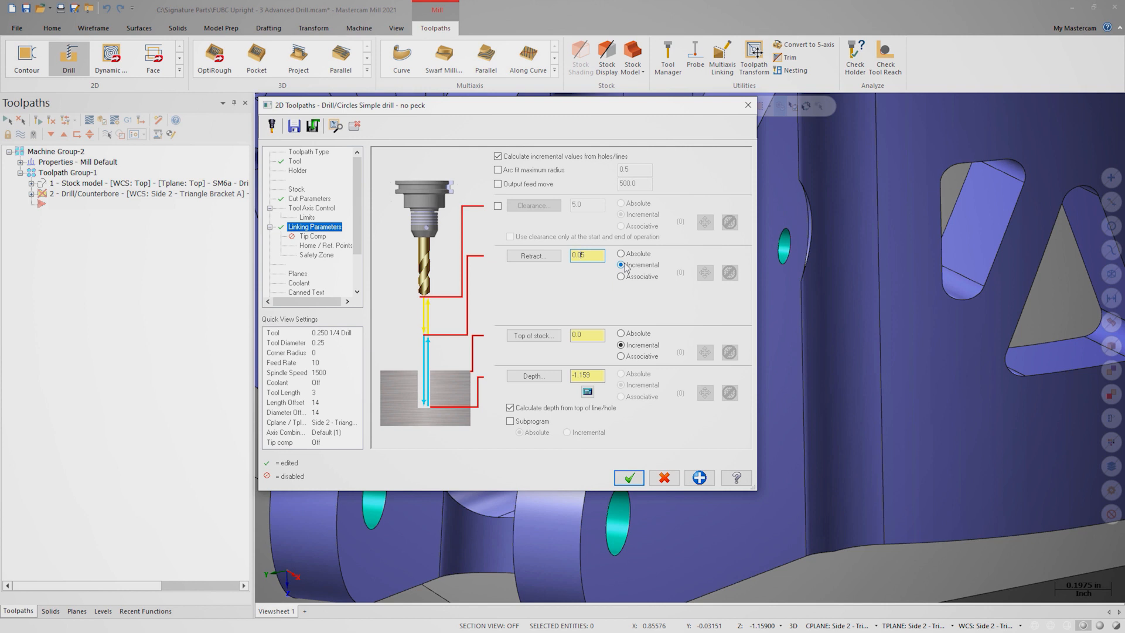
{"action": "mouse_move", "coordinate": [391, 256]}
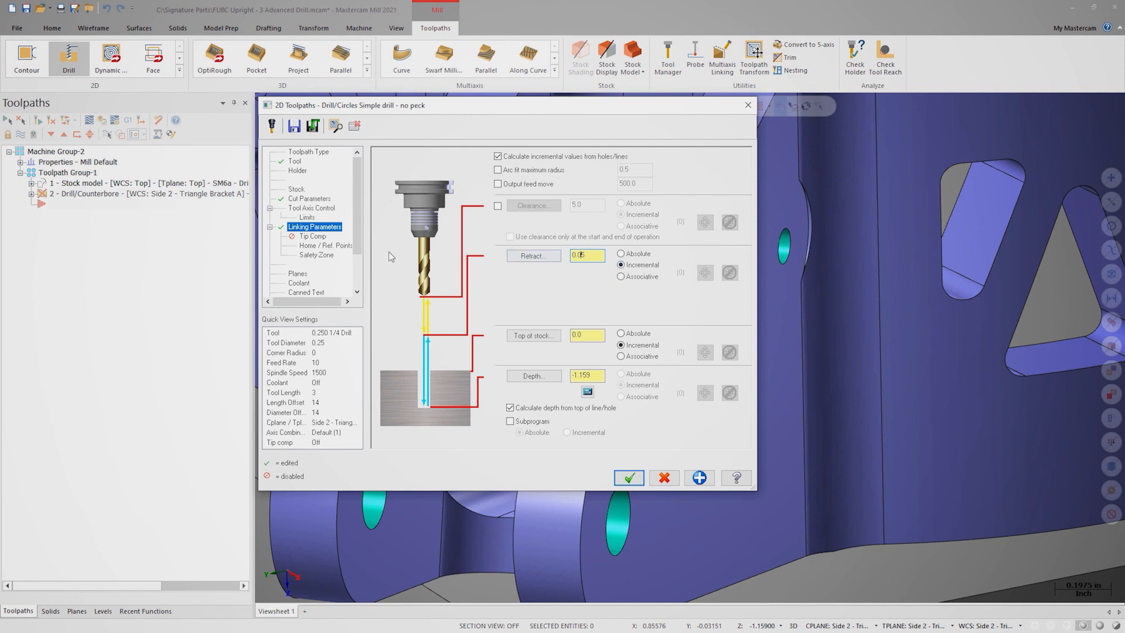
Step: Enable Tip Comp with a .05 breakthrough and accept the drill settings
{"action": "left_click", "coordinate": [312, 236]}
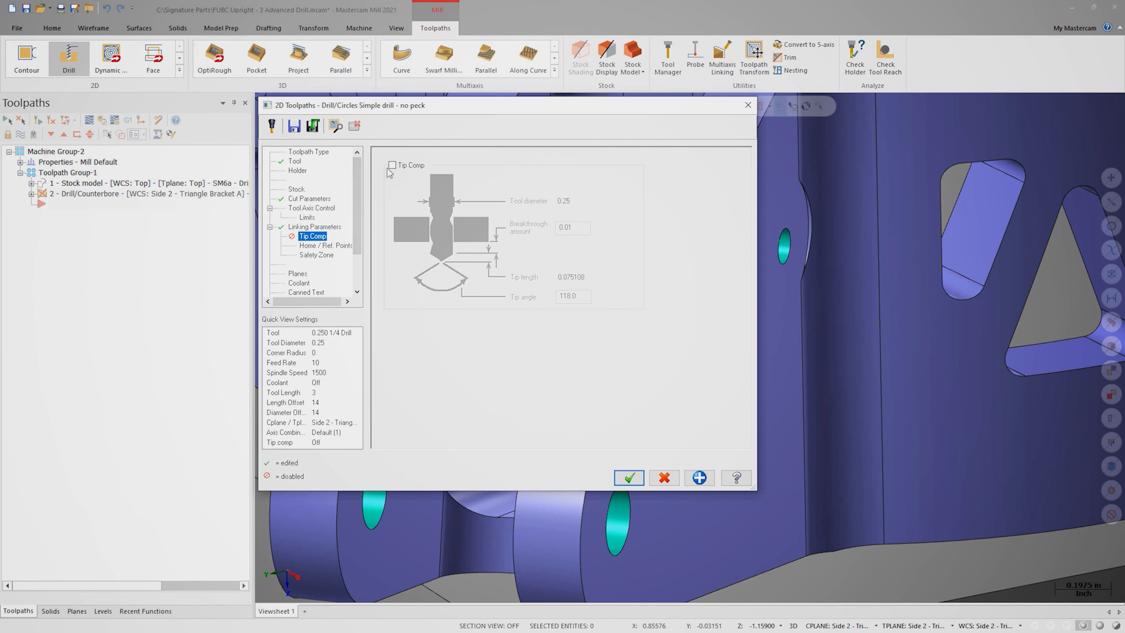
{"action": "left_click", "coordinate": [392, 165]}
{"action": "type", "text": ".05"}
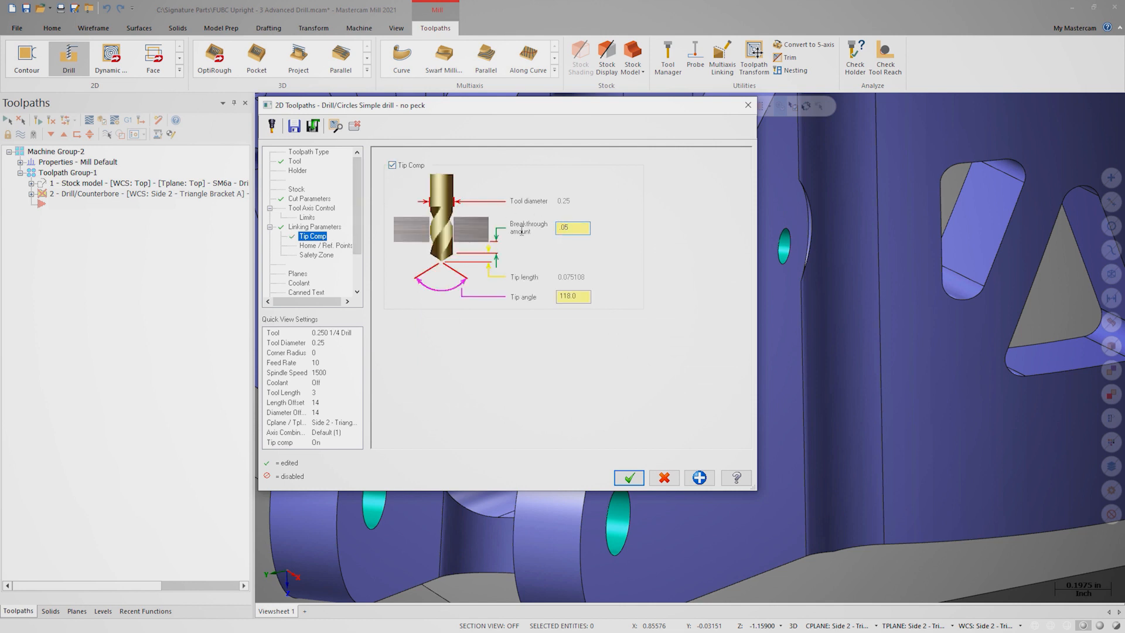
{"action": "left_click", "coordinate": [628, 479]}
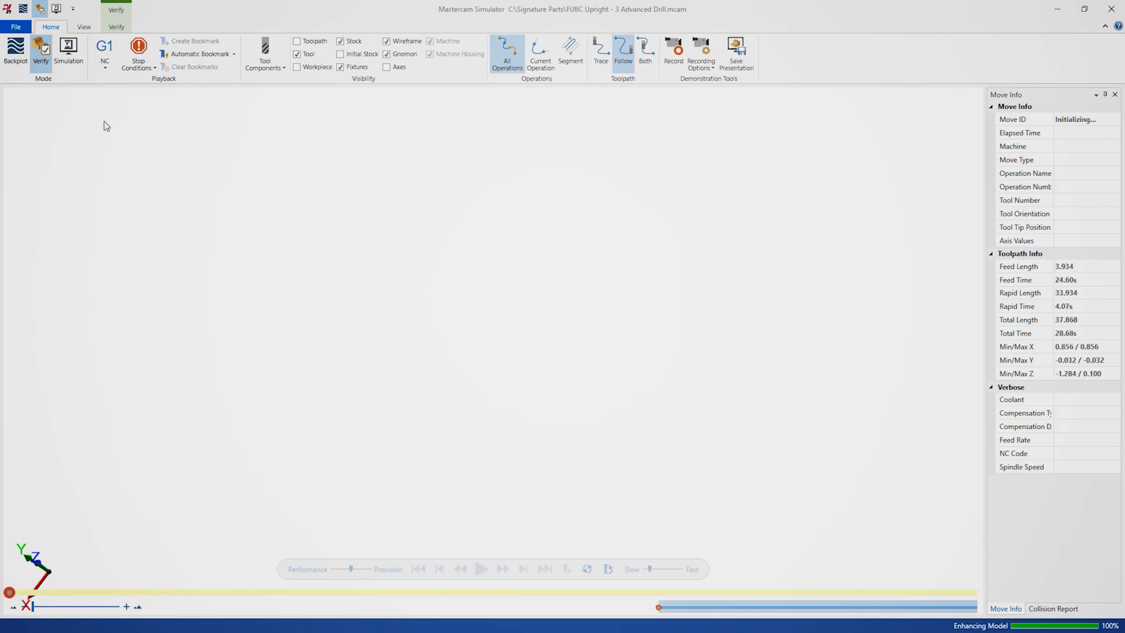
Step: Play all 80 peck-drill moves through both stacked holes, then close the simulator
{"action": "left_click", "coordinate": [482, 569]}
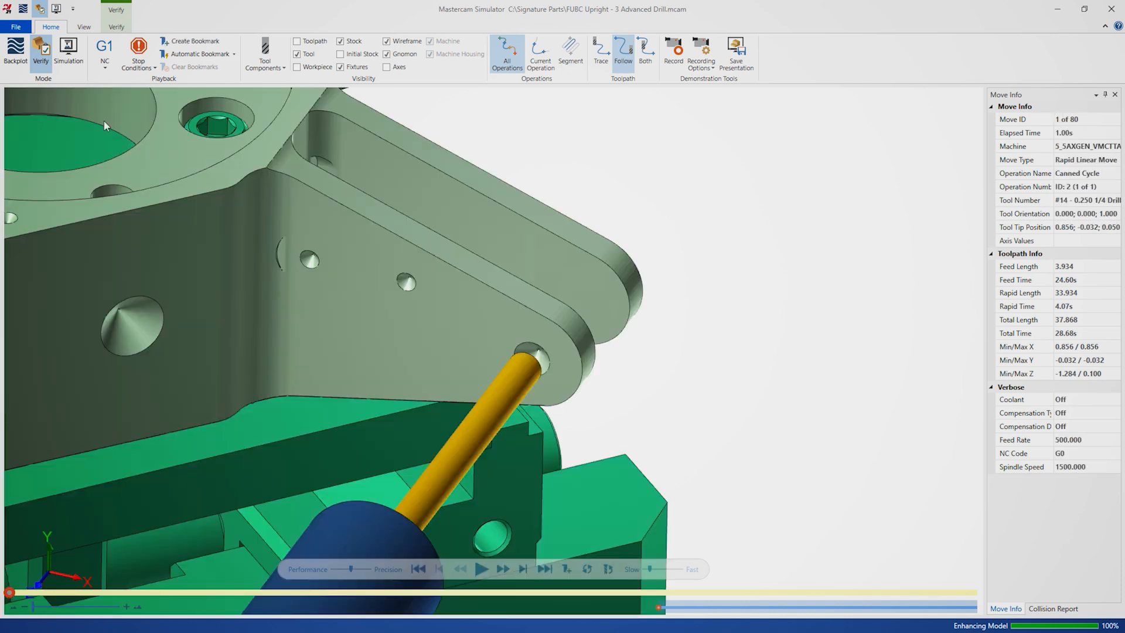
{"action": "left_click", "coordinate": [482, 569]}
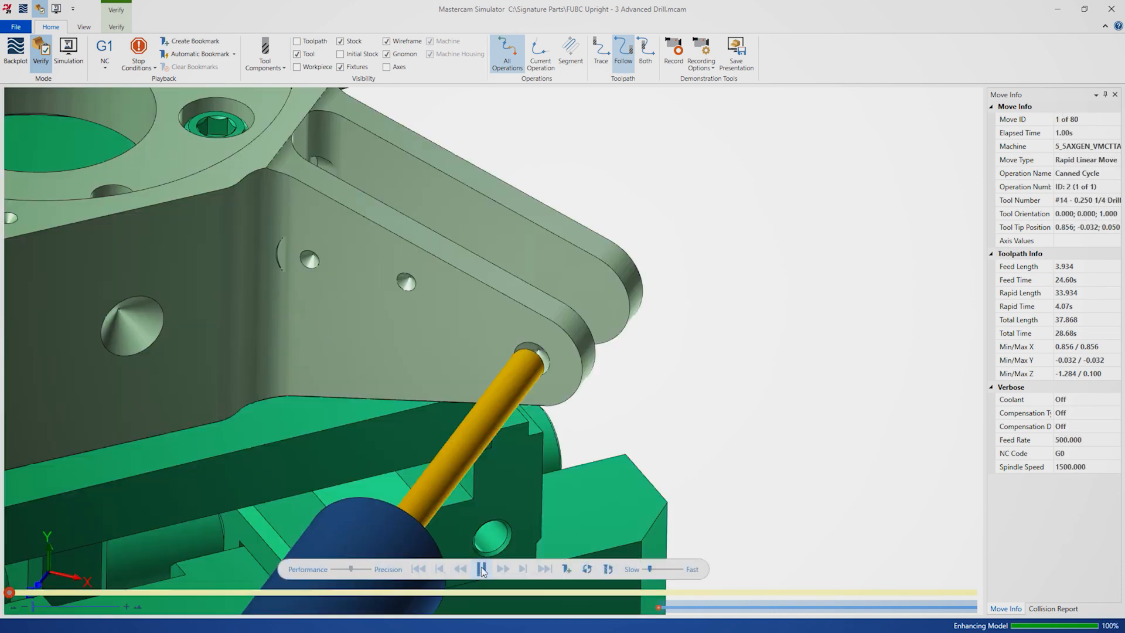
{"action": "left_click", "coordinate": [482, 568]}
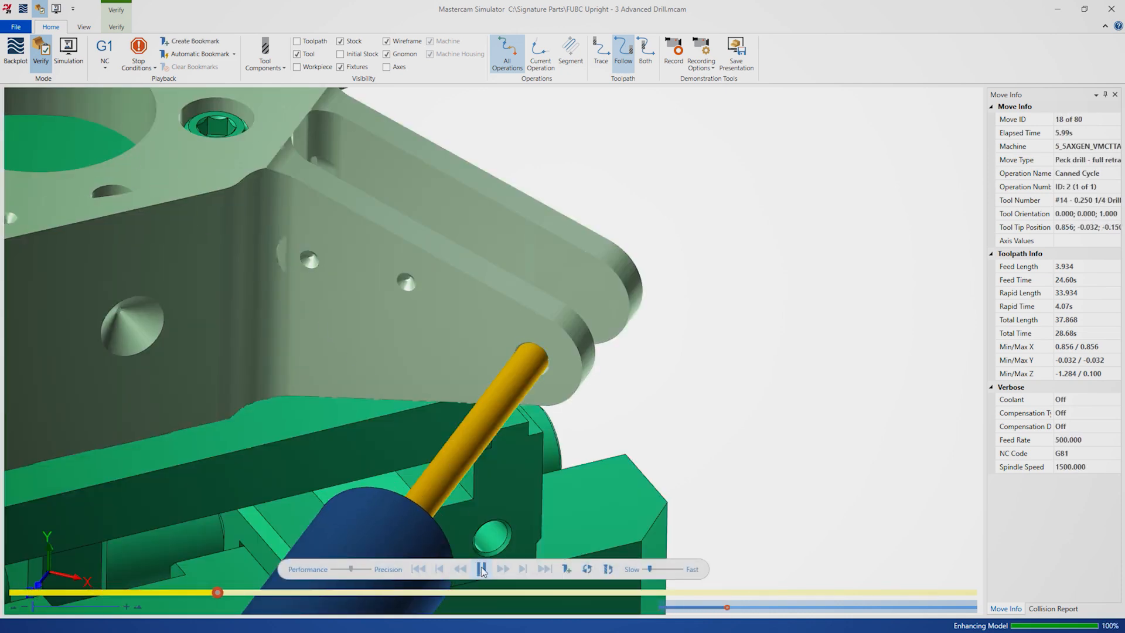
{"action": "left_click", "coordinate": [483, 569]}
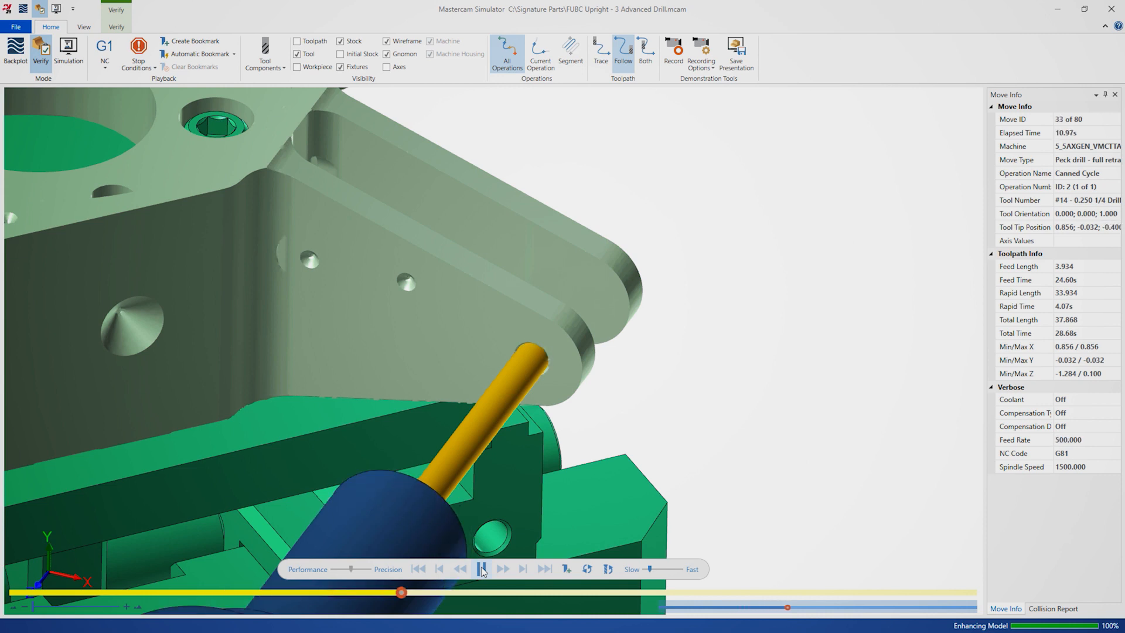
{"action": "left_click", "coordinate": [482, 569]}
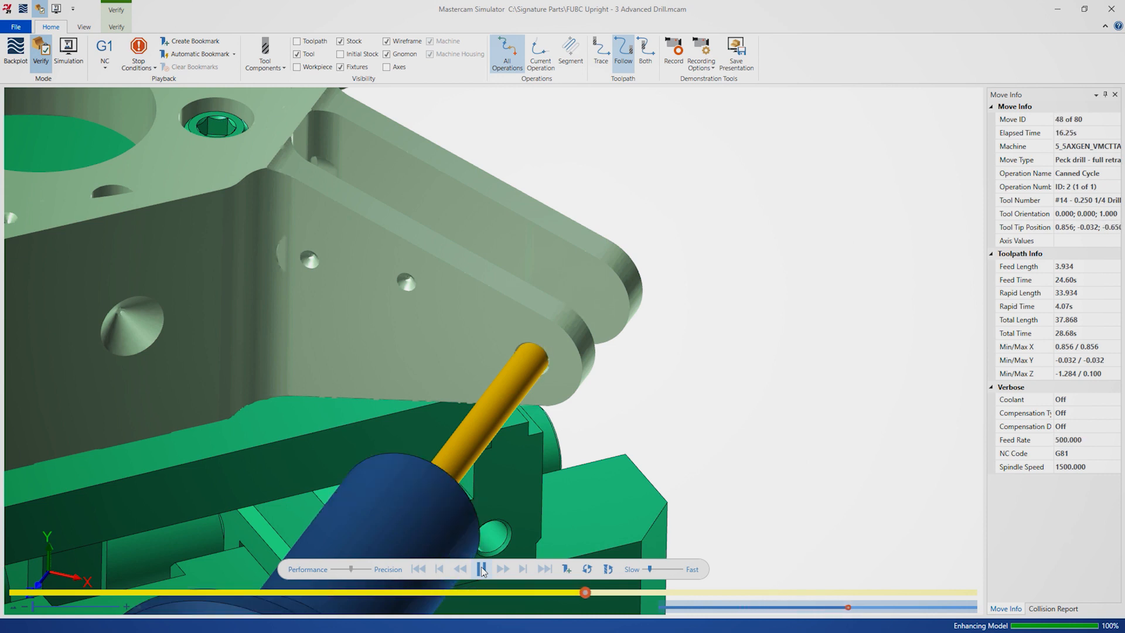
{"action": "left_click", "coordinate": [504, 569]}
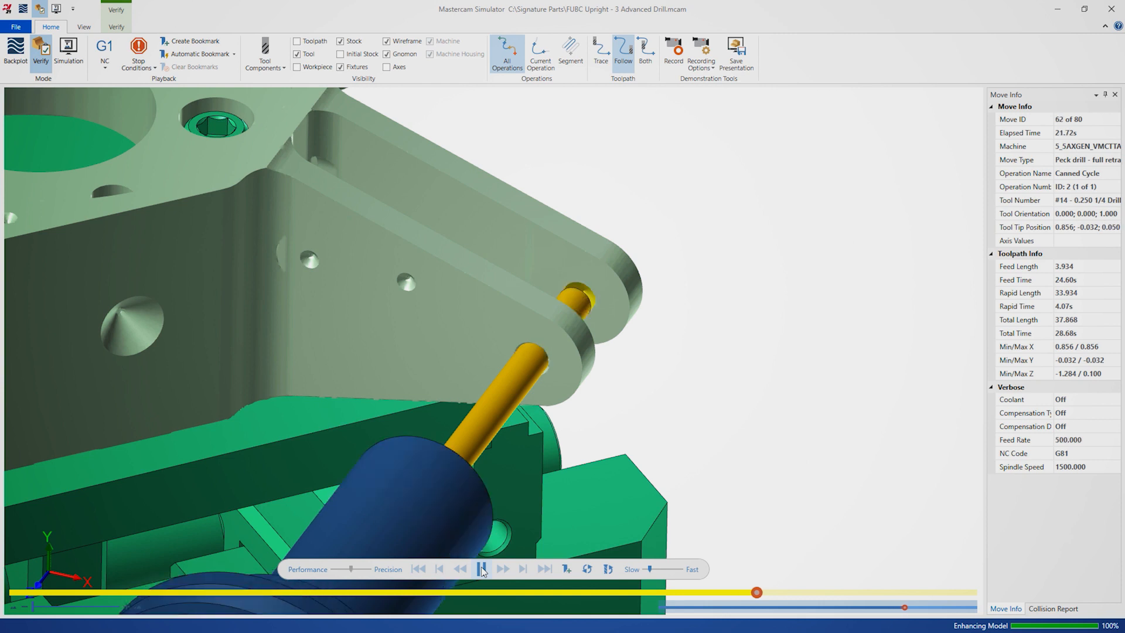
{"action": "left_click", "coordinate": [482, 569]}
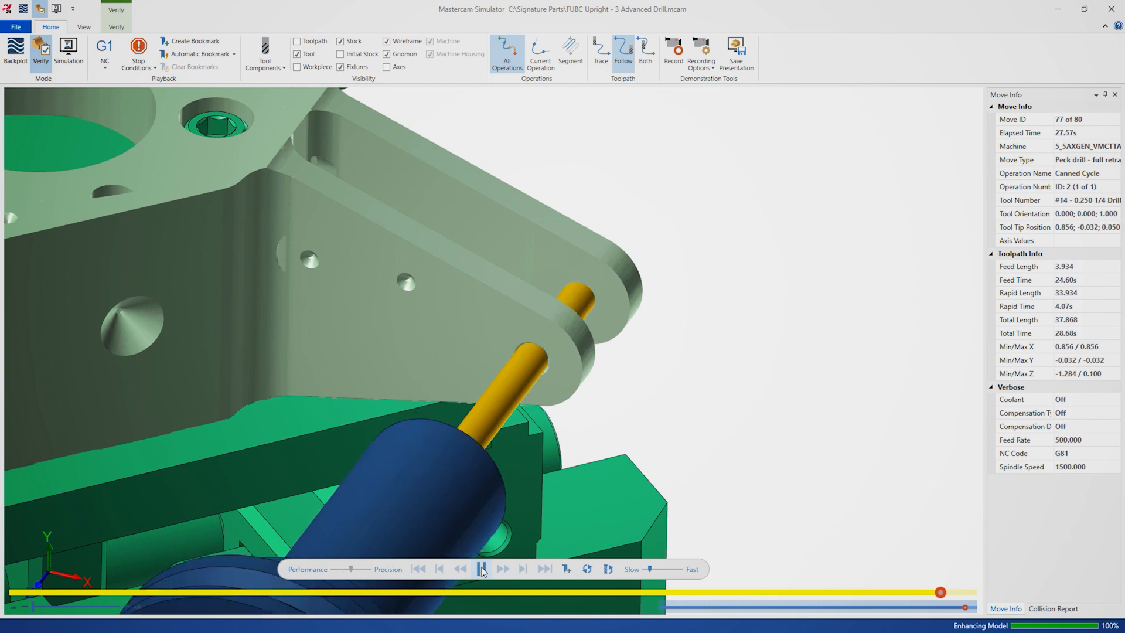
{"action": "left_click", "coordinate": [481, 569]}
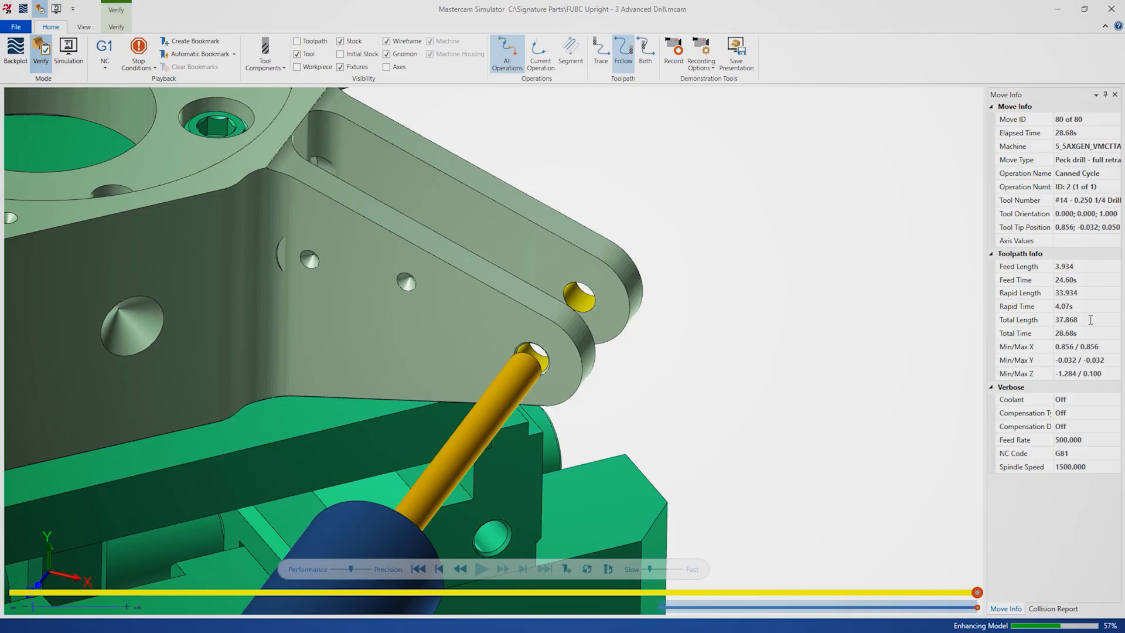
{"action": "left_click", "coordinate": [1107, 8]}
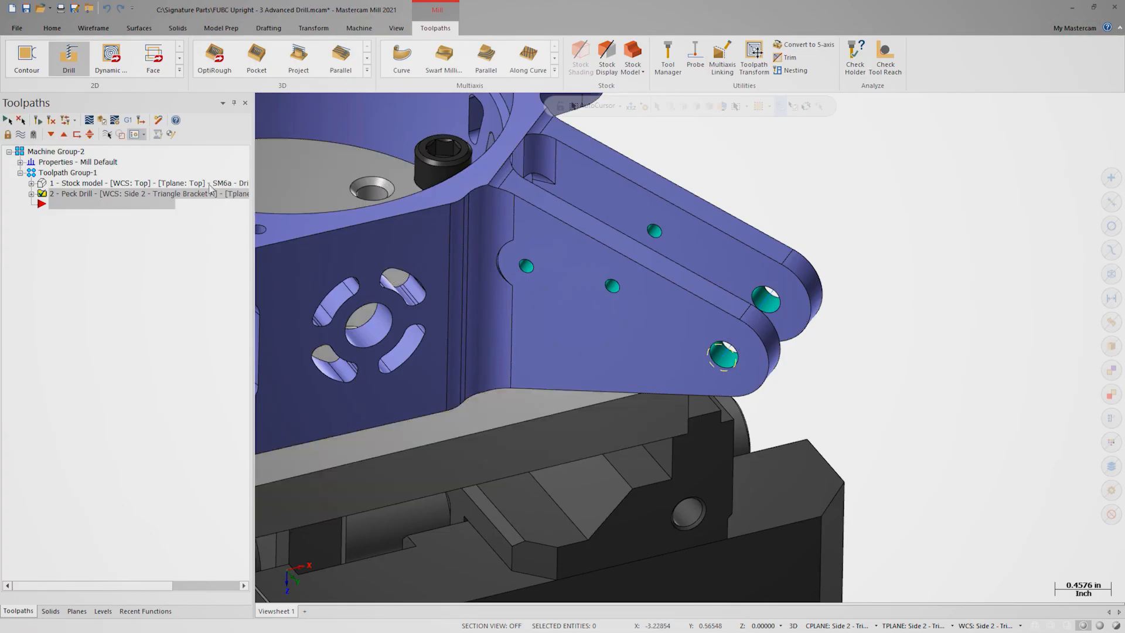
Step: Reopen the Peck Drill operation, switch it to Advanced Drill, and review the 1/4 drill
{"action": "double_click", "coordinate": [107, 194]}
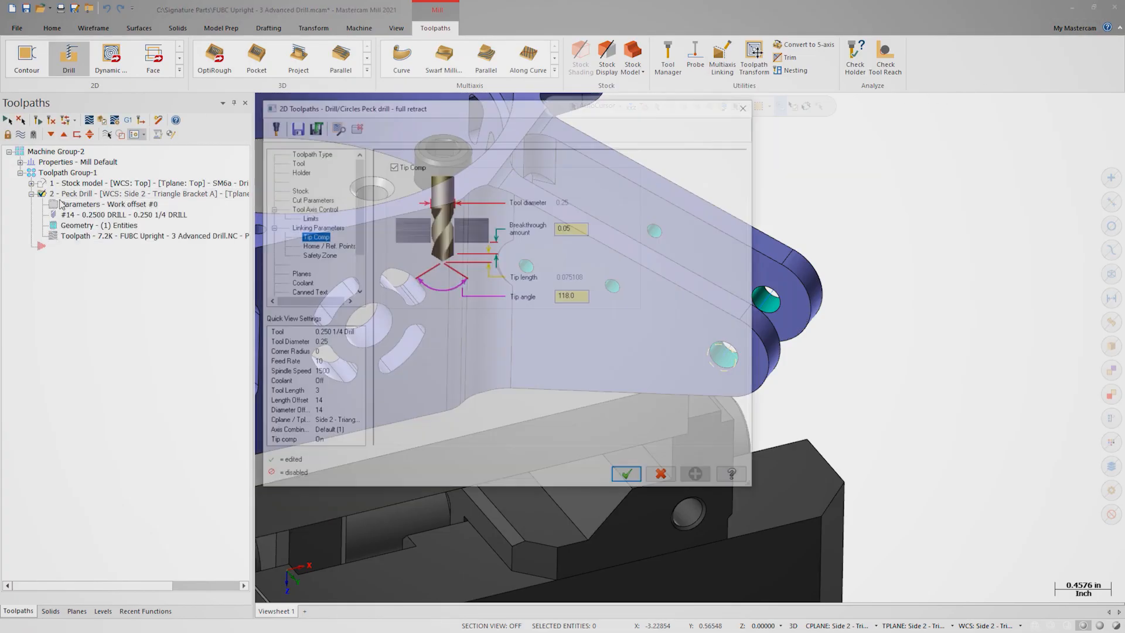
{"action": "left_click", "coordinate": [309, 151]}
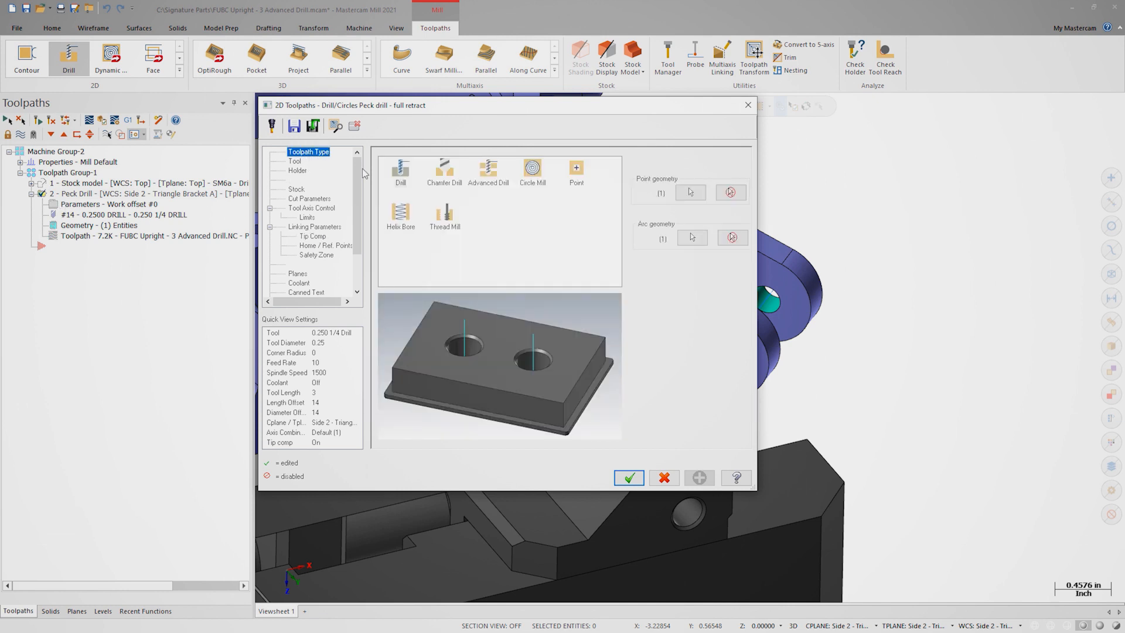
{"action": "left_click", "coordinate": [488, 170]}
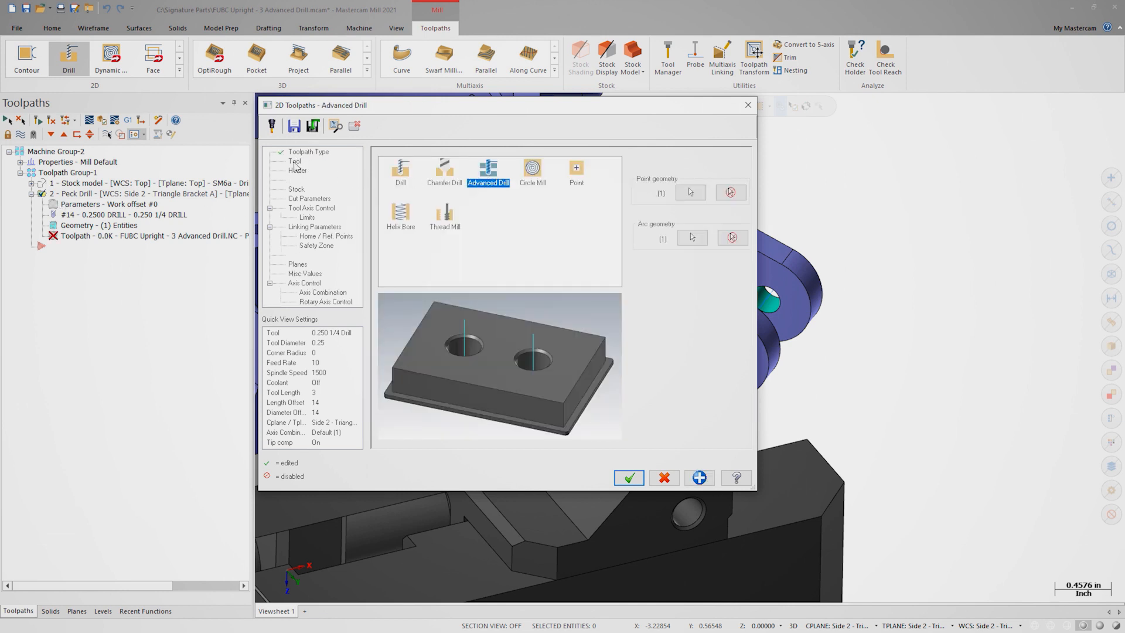
{"action": "left_click", "coordinate": [294, 163]}
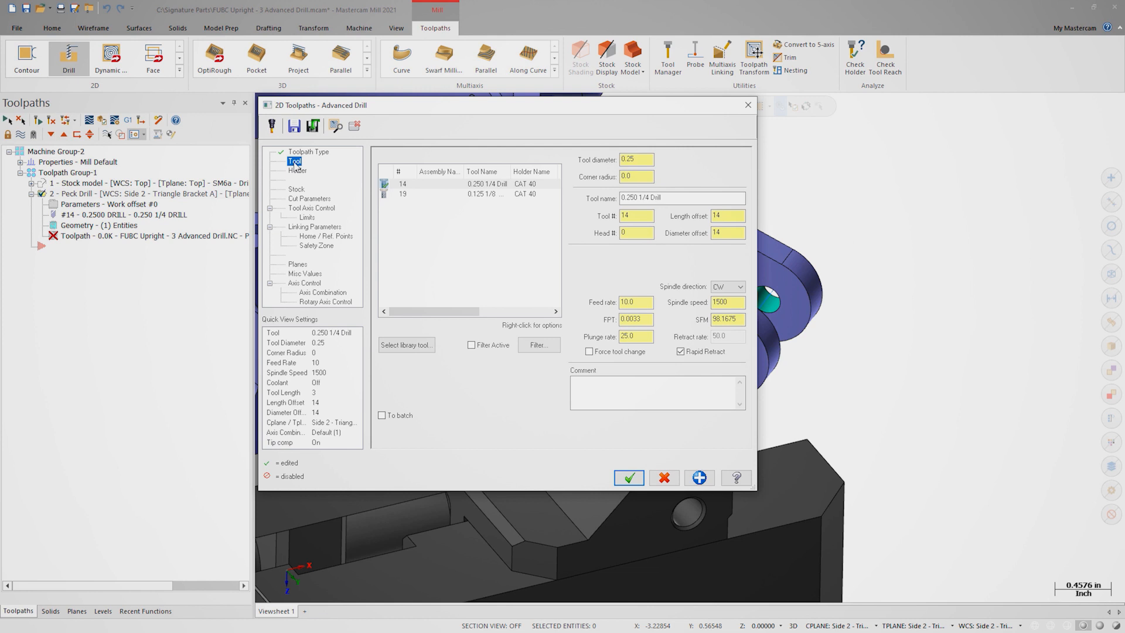
Step: In Linking Parameters, set a 0.05 retract and uncheck Clearance
{"action": "left_click", "coordinate": [314, 227]}
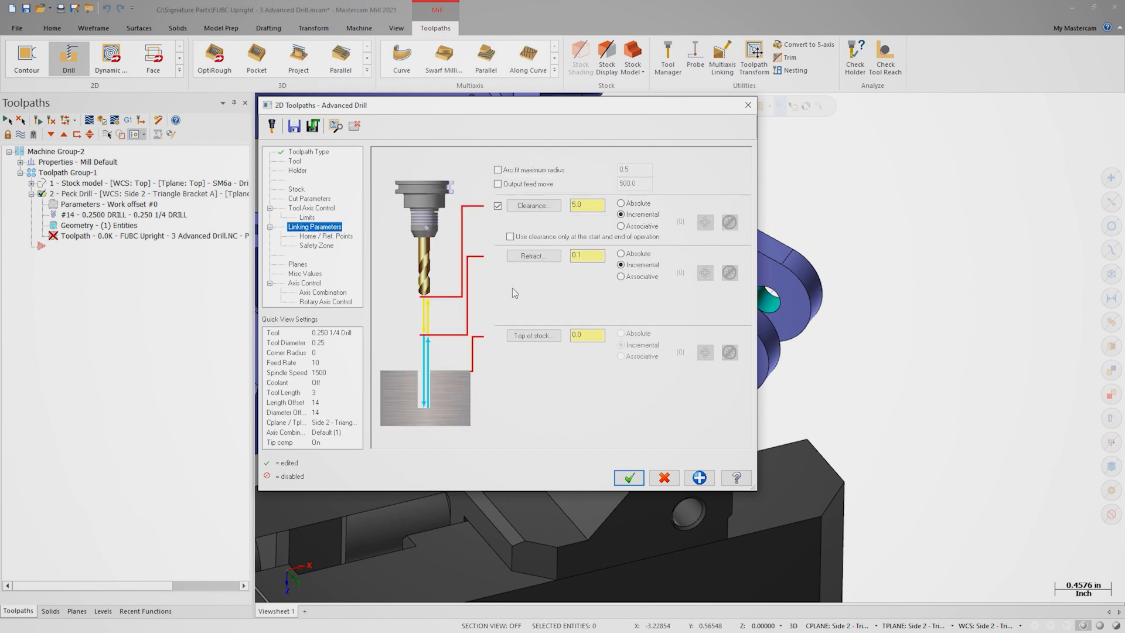
{"action": "mouse_move", "coordinate": [539, 282]}
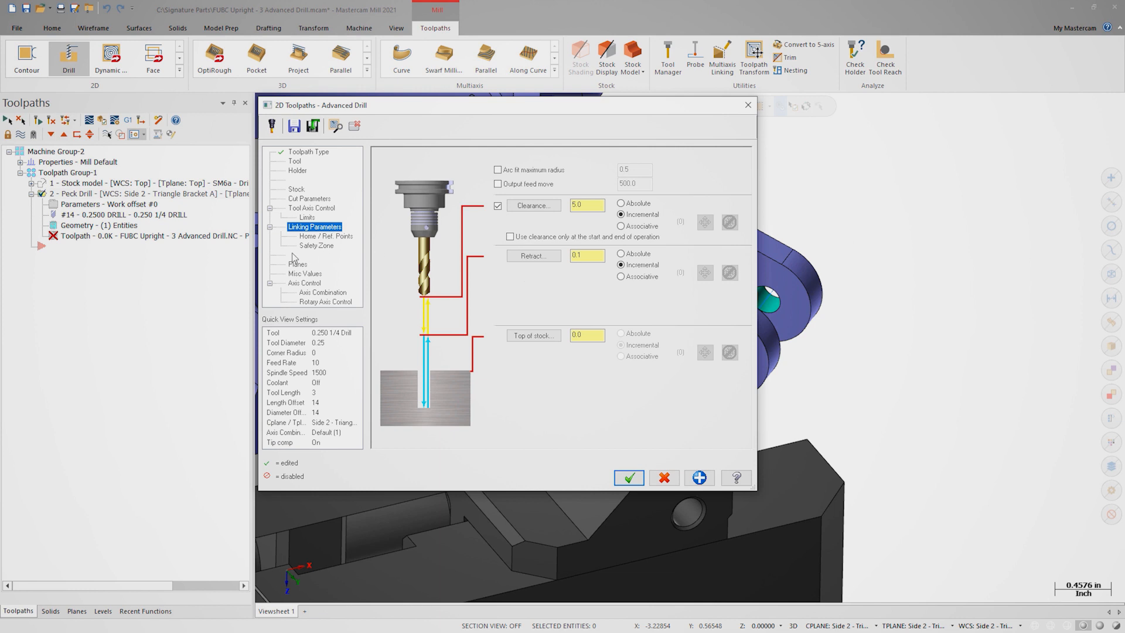
{"action": "mouse_move", "coordinate": [333, 260]}
{"action": "type", "text": "0.05"}
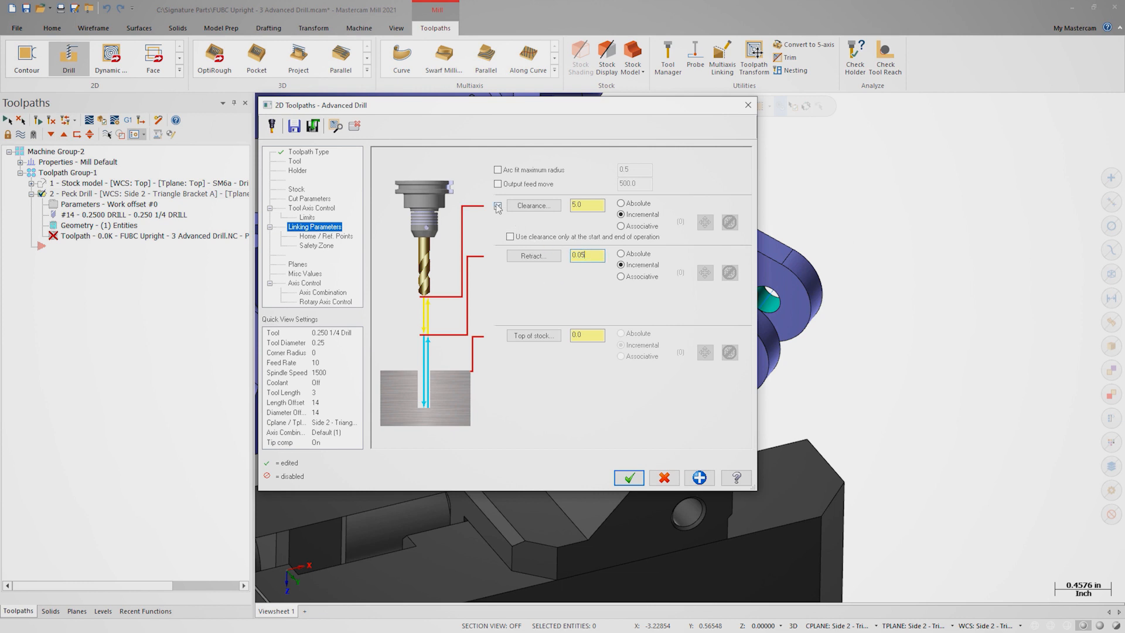
{"action": "left_click", "coordinate": [498, 207]}
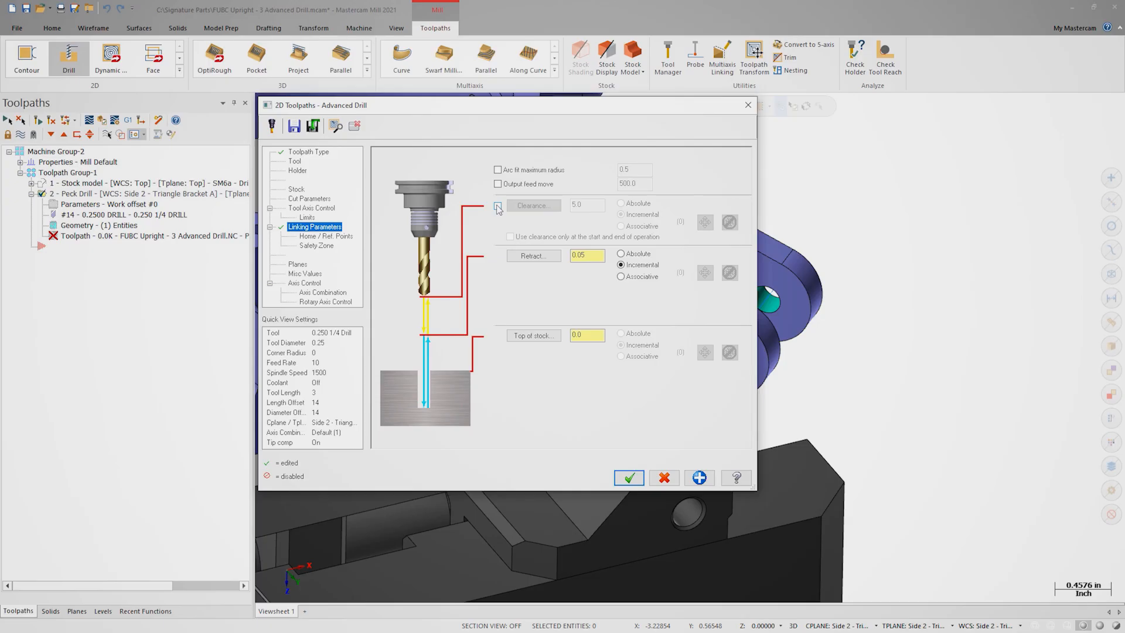
Step: Show the Cut Parameters segment table with the -1.0 depth and retract rows
{"action": "left_click", "coordinate": [310, 199]}
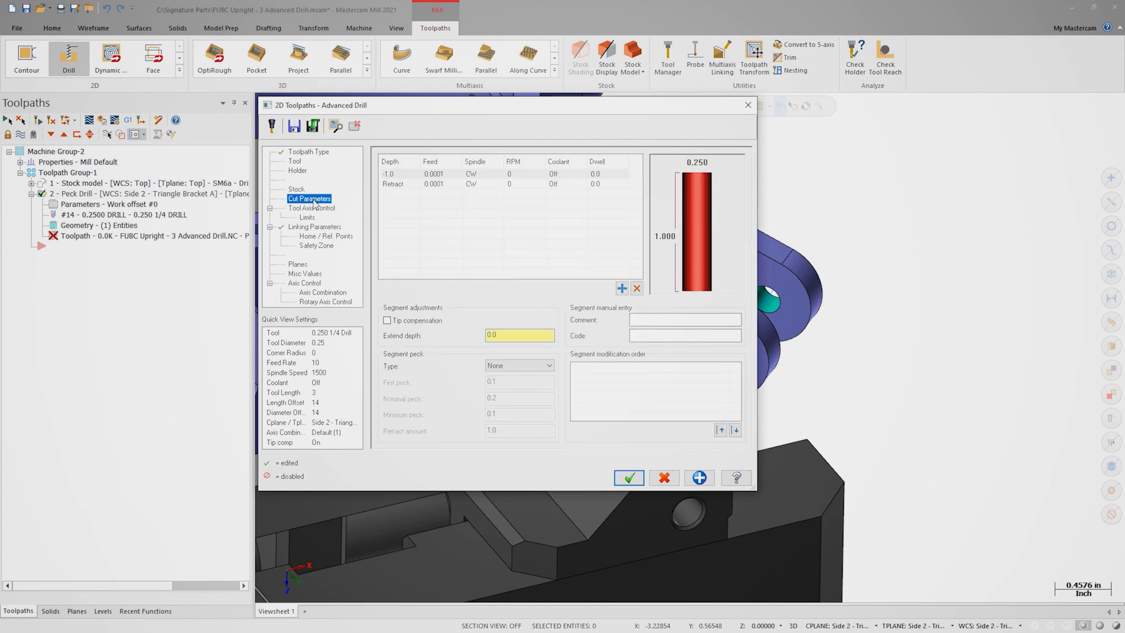
{"action": "mouse_move", "coordinate": [527, 218]}
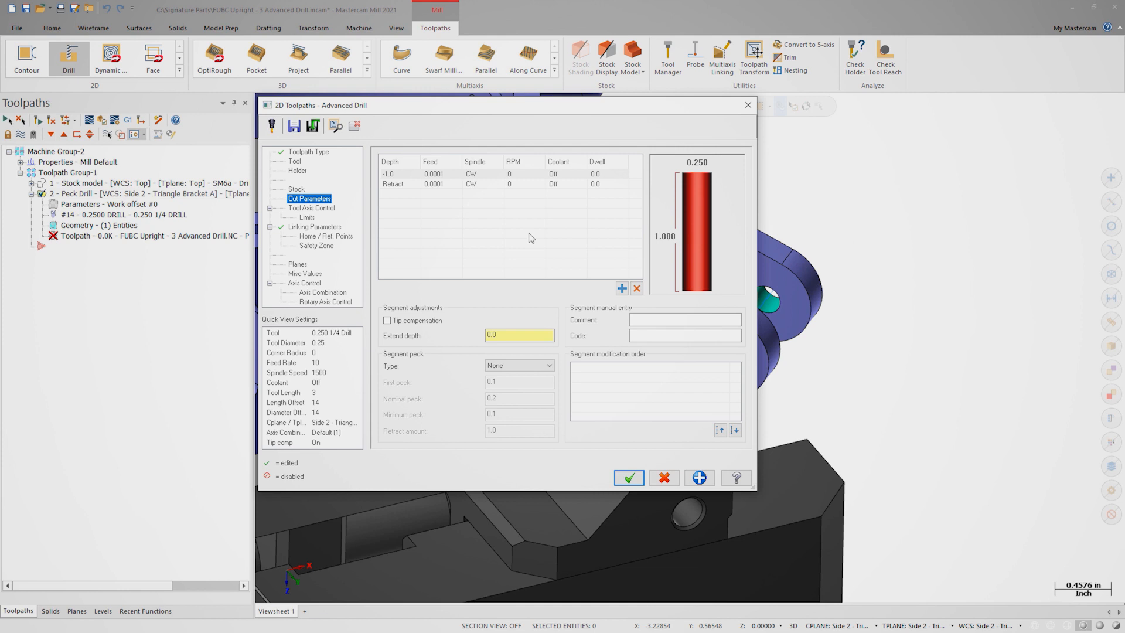
{"action": "mouse_move", "coordinate": [706, 207]}
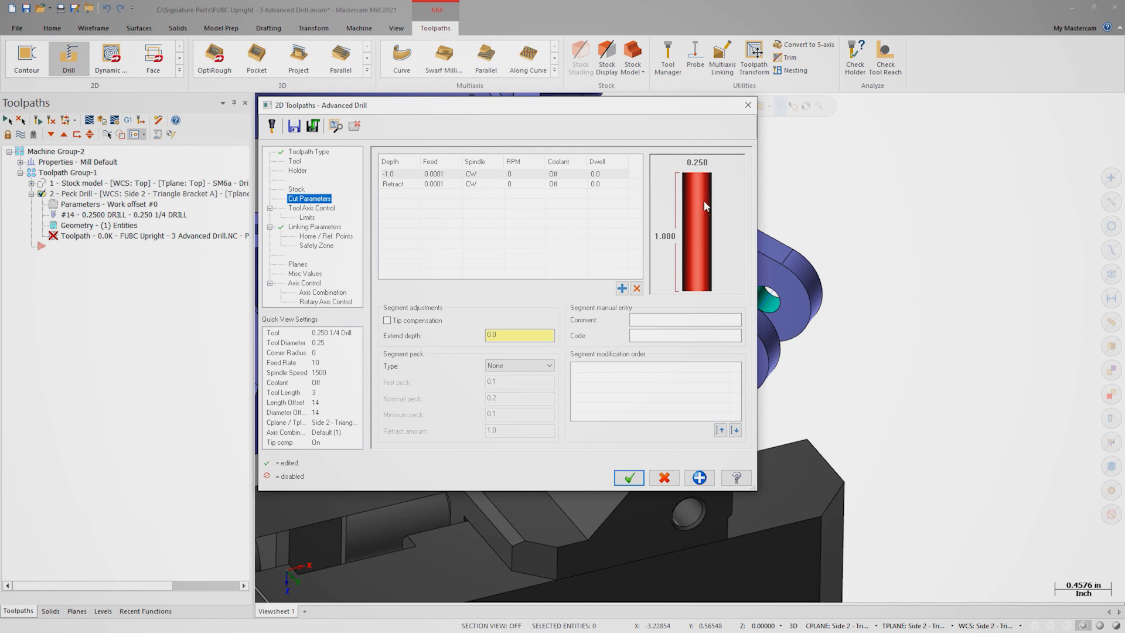
{"action": "mouse_move", "coordinate": [705, 286]}
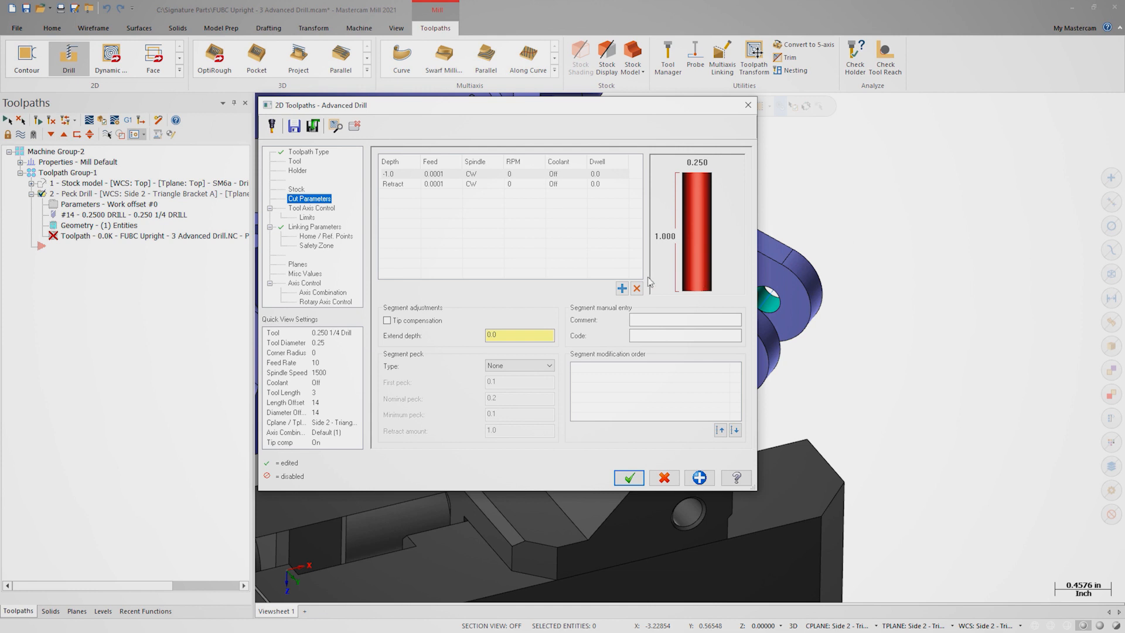
{"action": "mouse_move", "coordinate": [416, 222]}
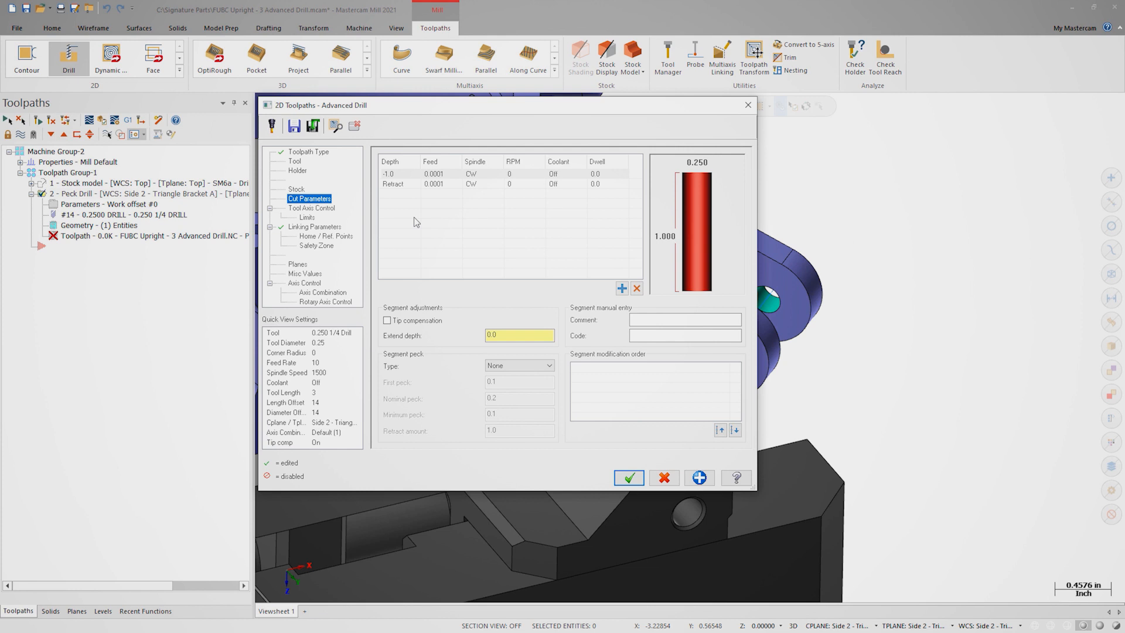
{"action": "mouse_move", "coordinate": [413, 219]}
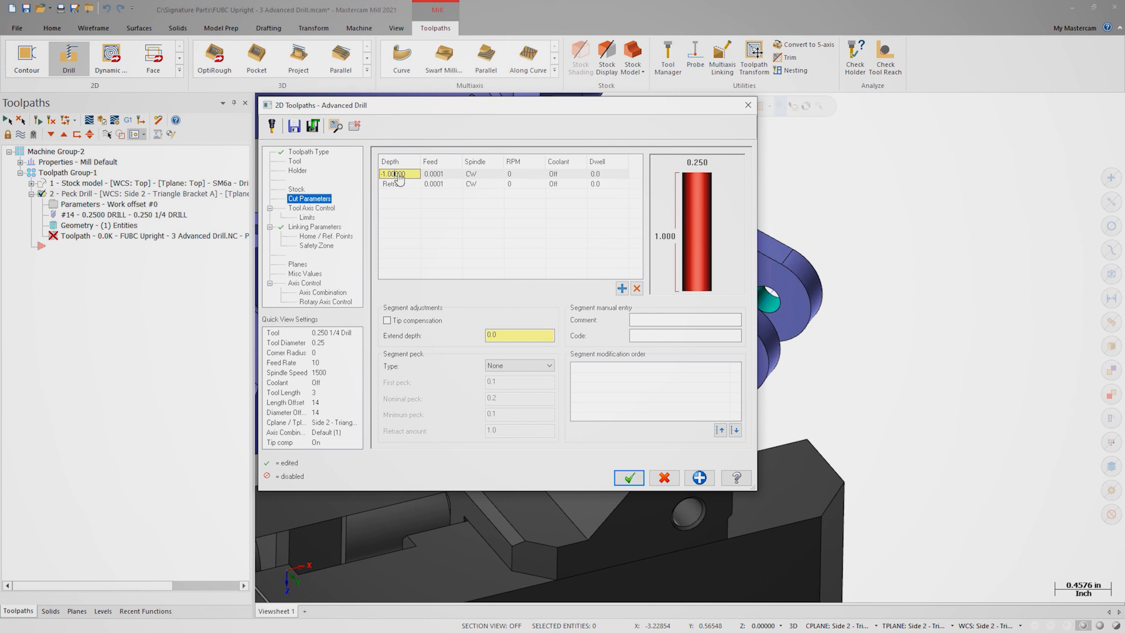
Step: Give the first segment -0.25 depth from entity length, feed 10, 1500 RPM, flood coolant
{"action": "right_click", "coordinate": [393, 174]}
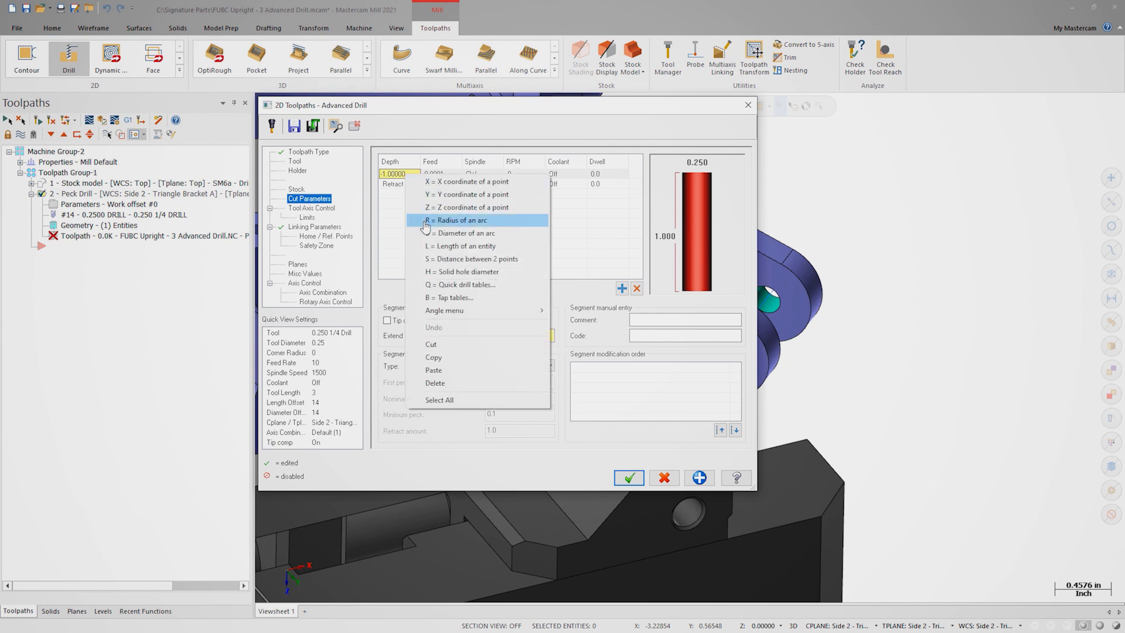
{"action": "mouse_move", "coordinate": [461, 246]}
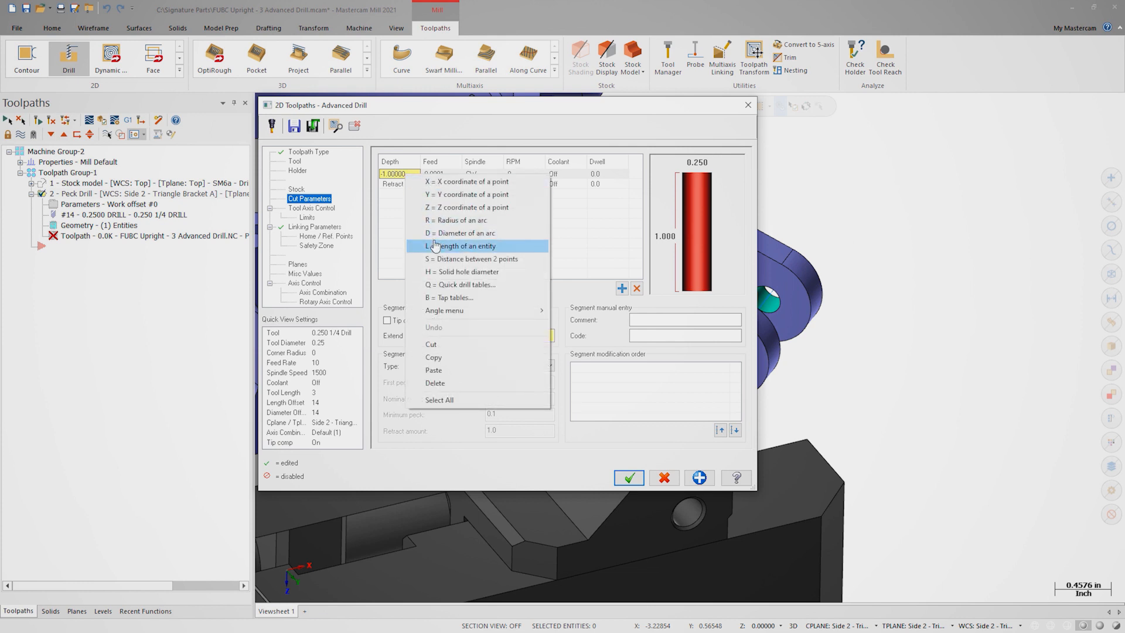
{"action": "left_click", "coordinate": [464, 245]}
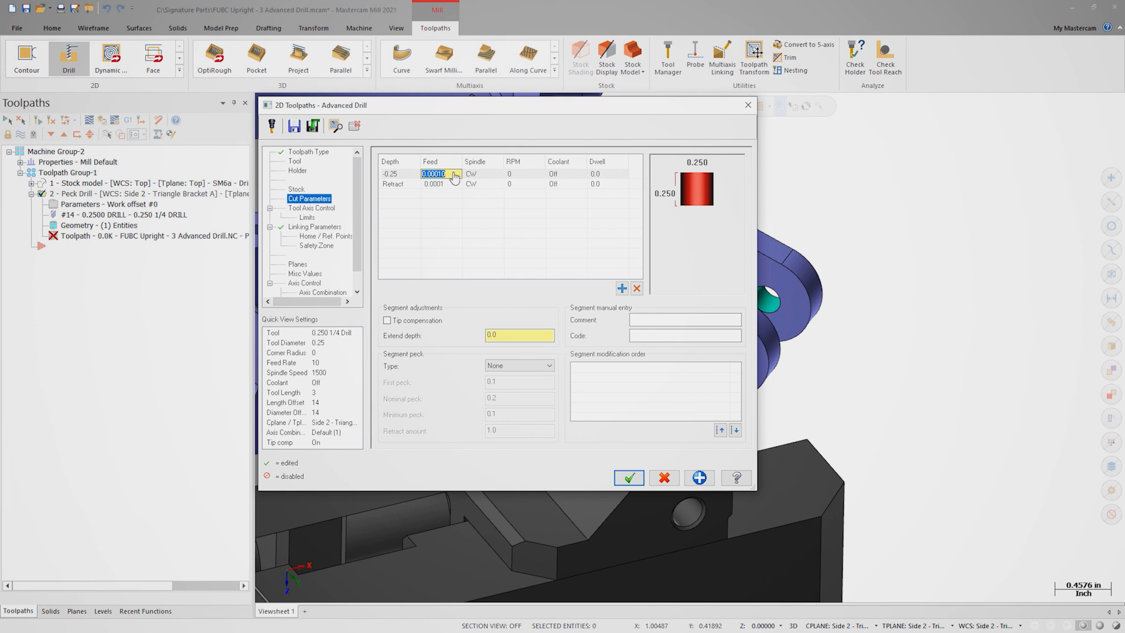
{"action": "type", "text": "10"}
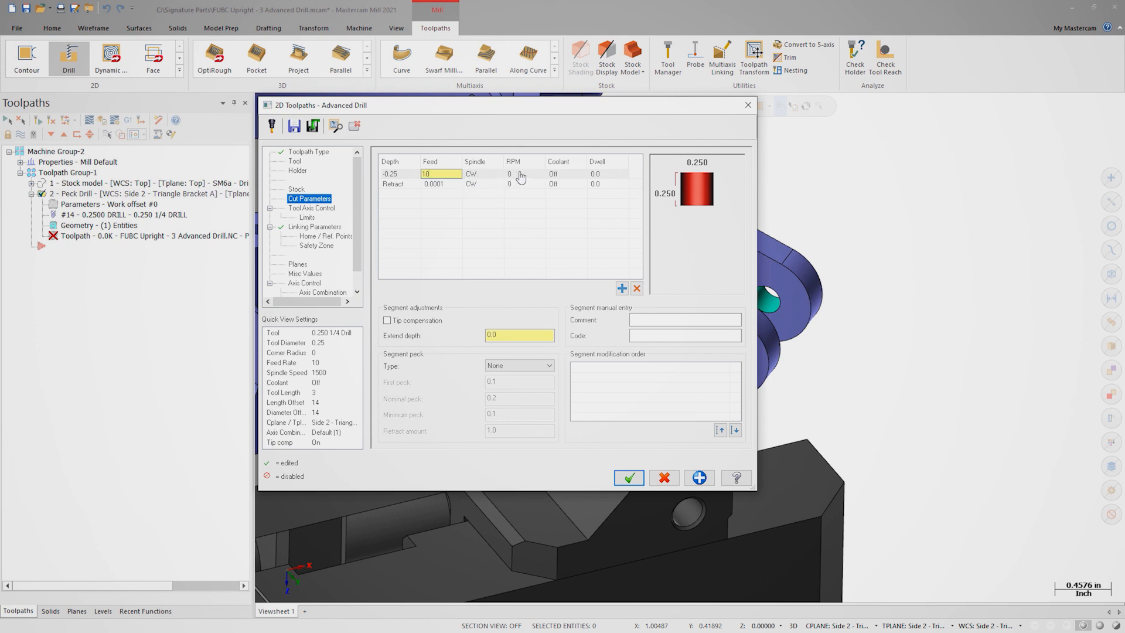
{"action": "left_click", "coordinate": [513, 173]}
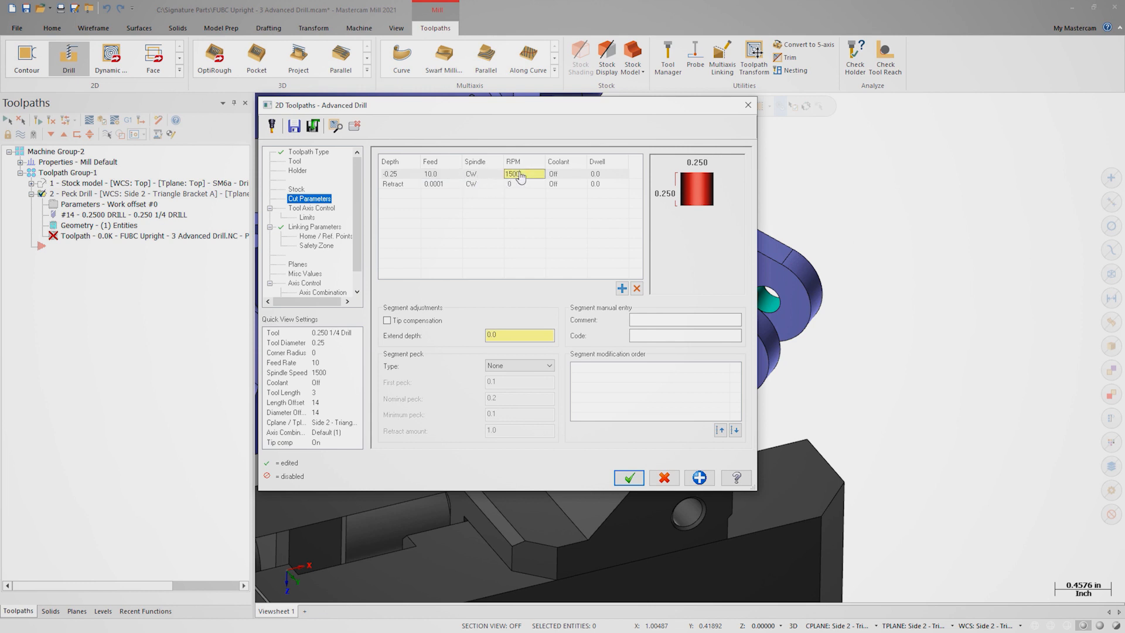
{"action": "left_click", "coordinate": [559, 174]}
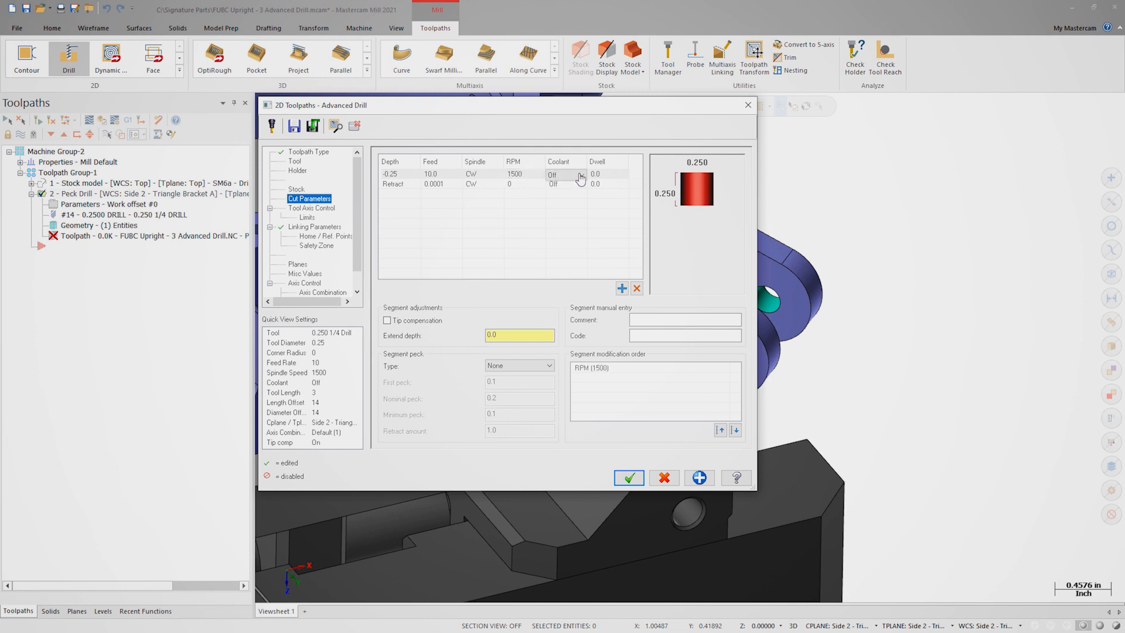
{"action": "left_click", "coordinate": [565, 174]}
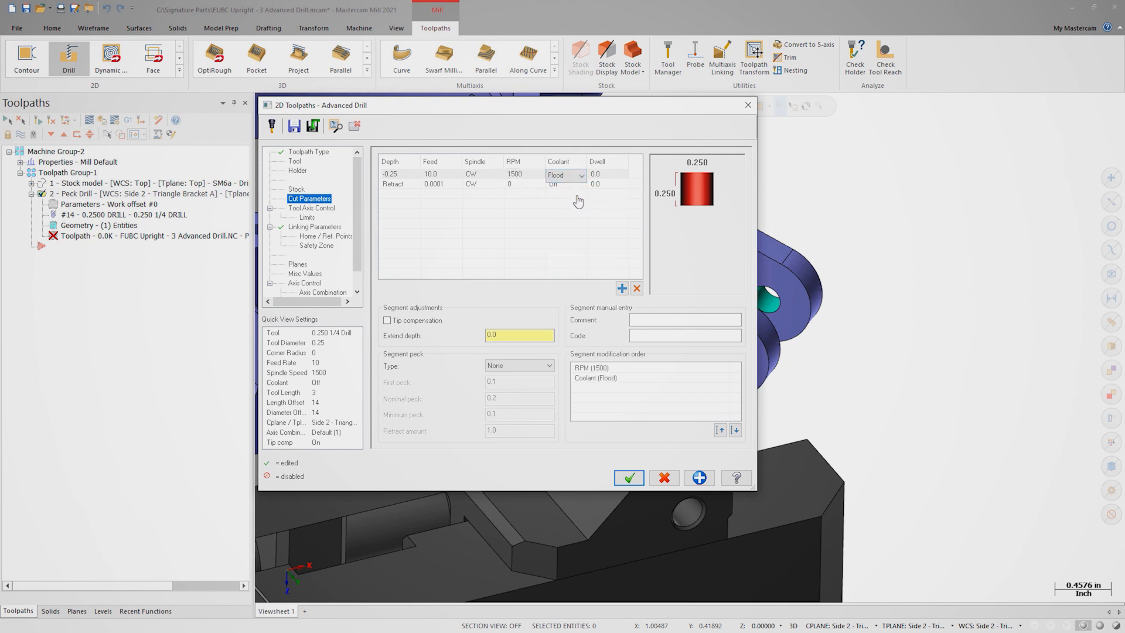
{"action": "left_click", "coordinate": [394, 183]}
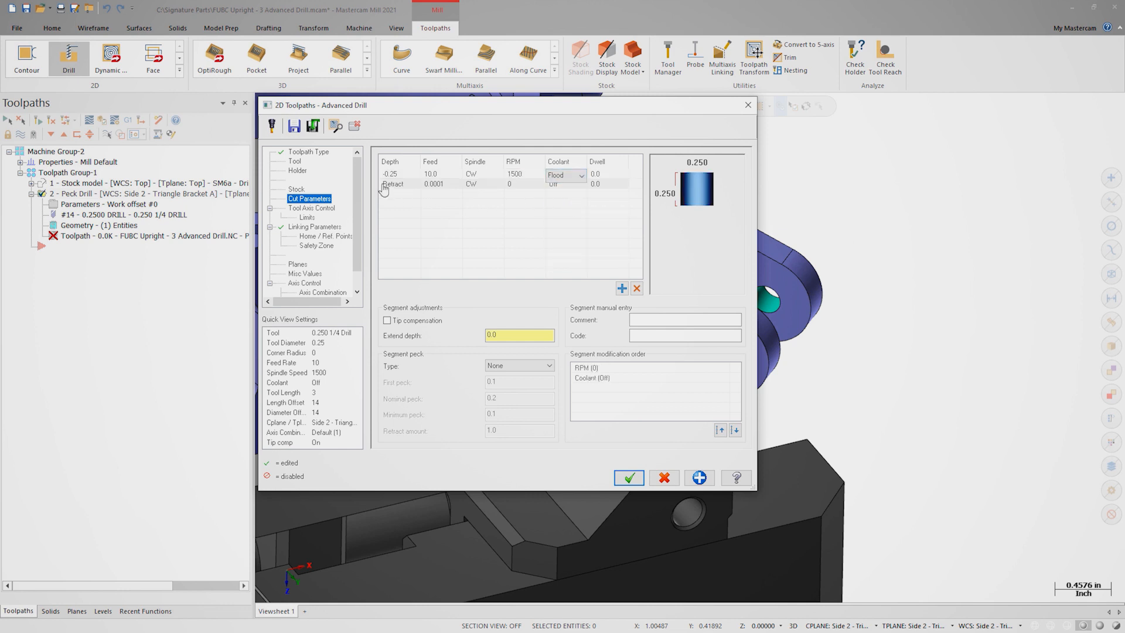
Step: Insert a segment before the Retract row and pick the first bracket point for its depth
{"action": "right_click", "coordinate": [394, 184]}
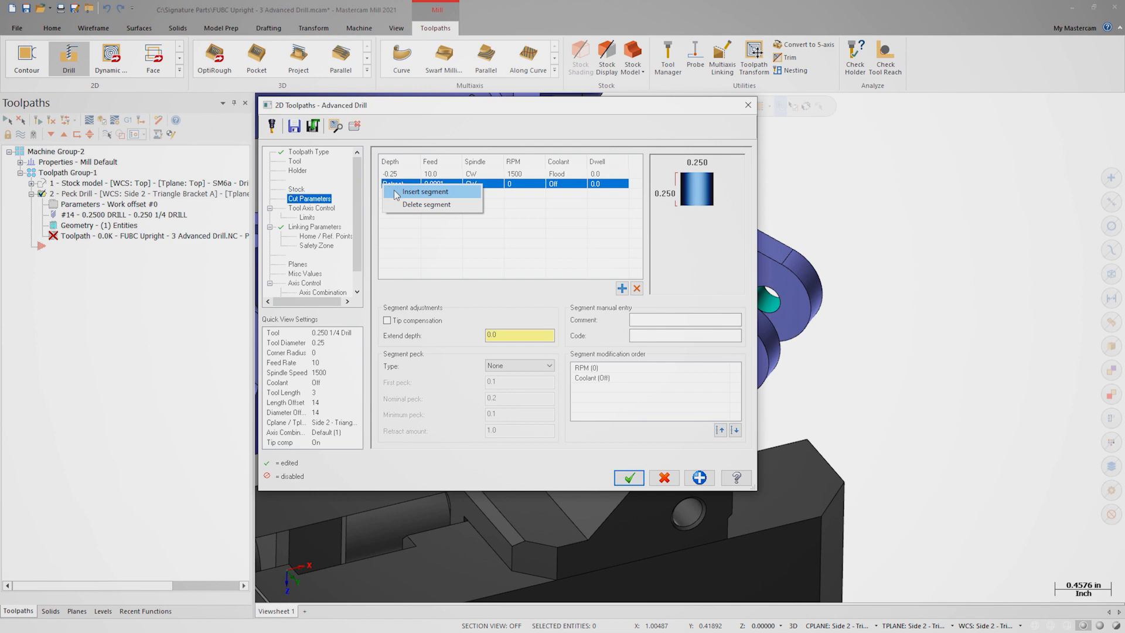
{"action": "left_click", "coordinate": [425, 191]}
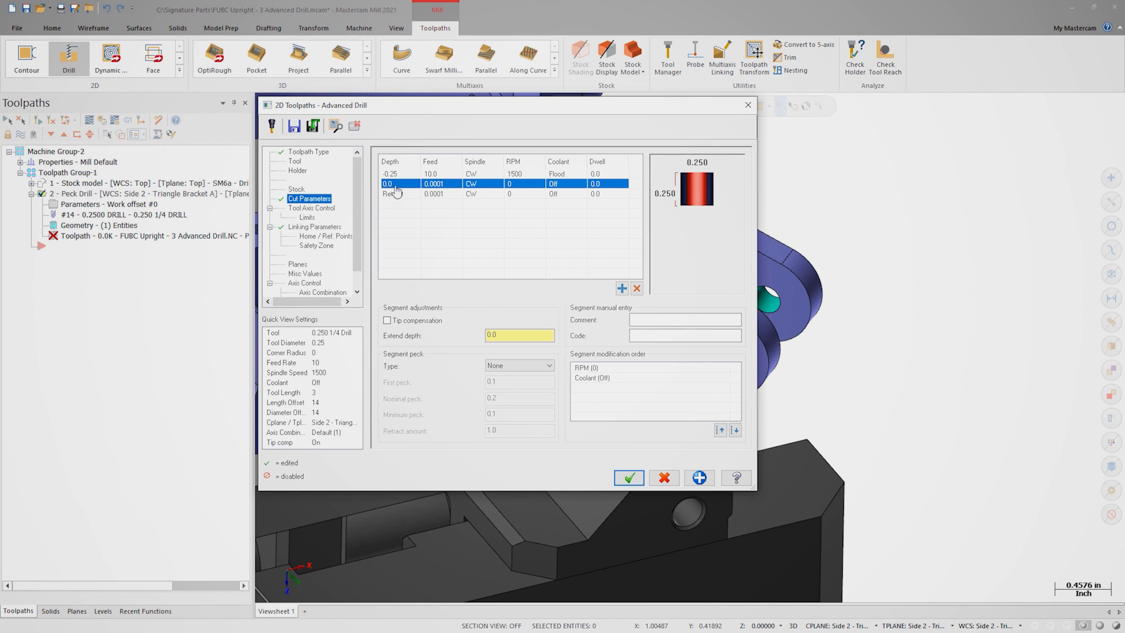
{"action": "right_click", "coordinate": [390, 184]}
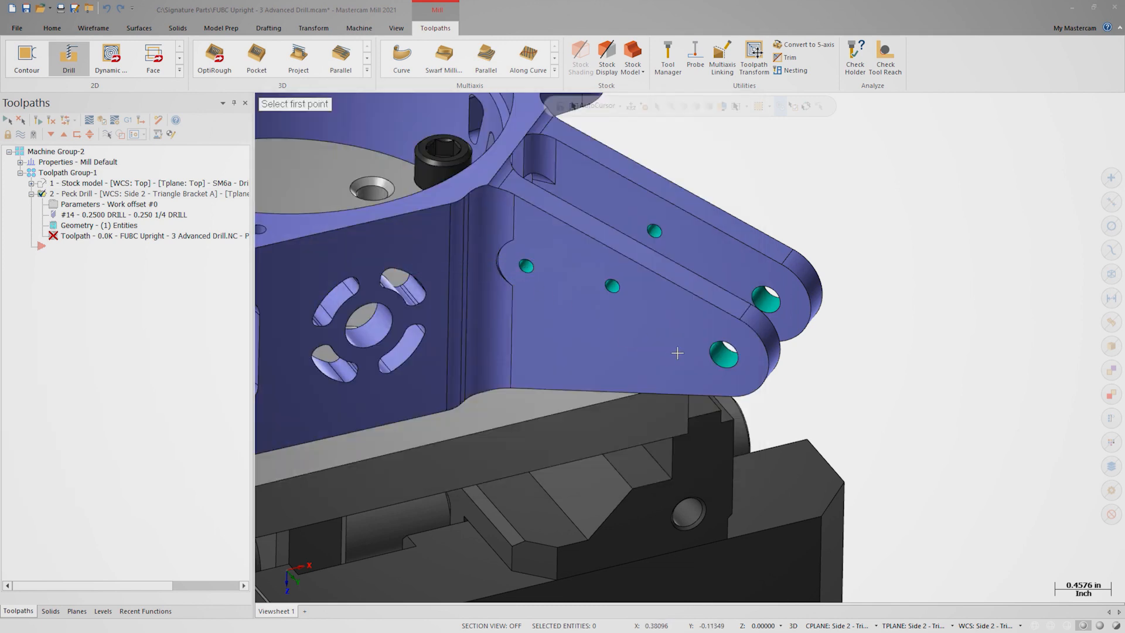
{"action": "left_click", "coordinate": [723, 353]}
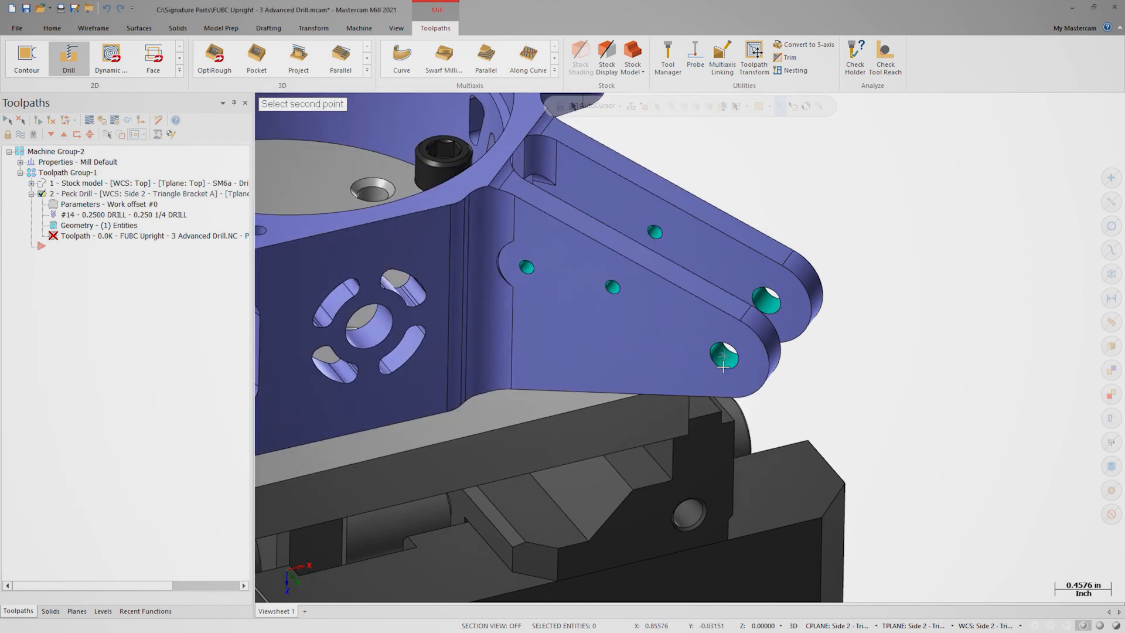